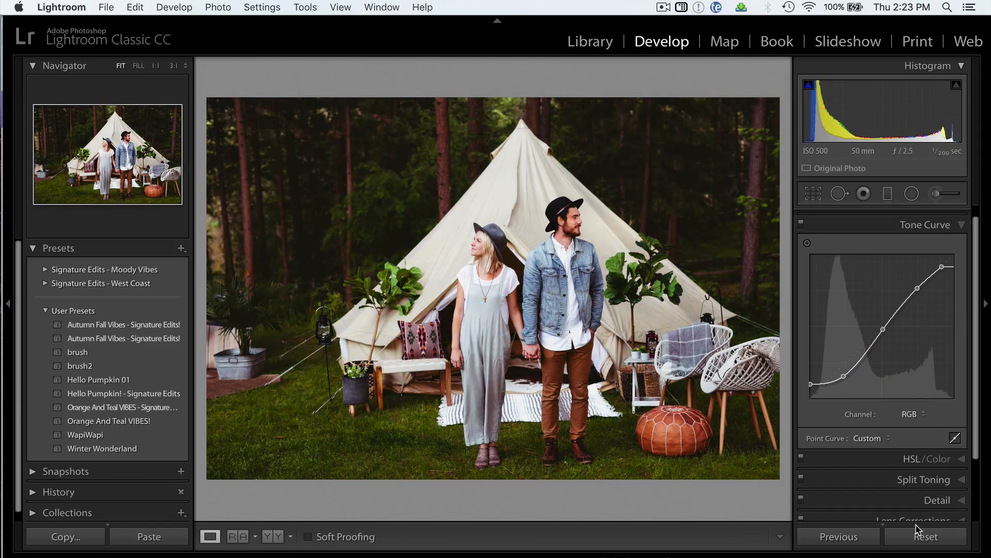
Step: Review the tent photo's Basic Tone and Presence sliders, then collapse Basic to show the Tone Curve
left_click(925, 536)
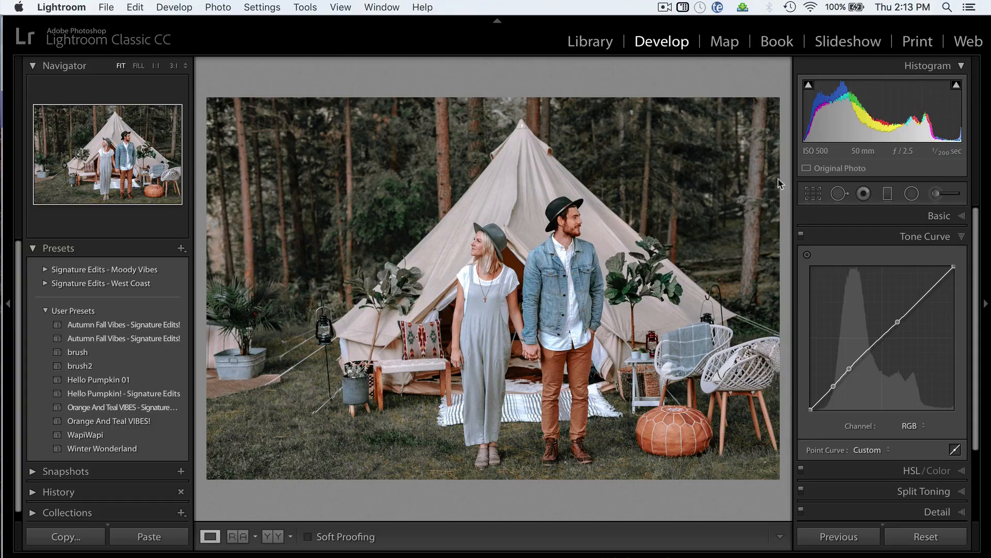
left_click(940, 216)
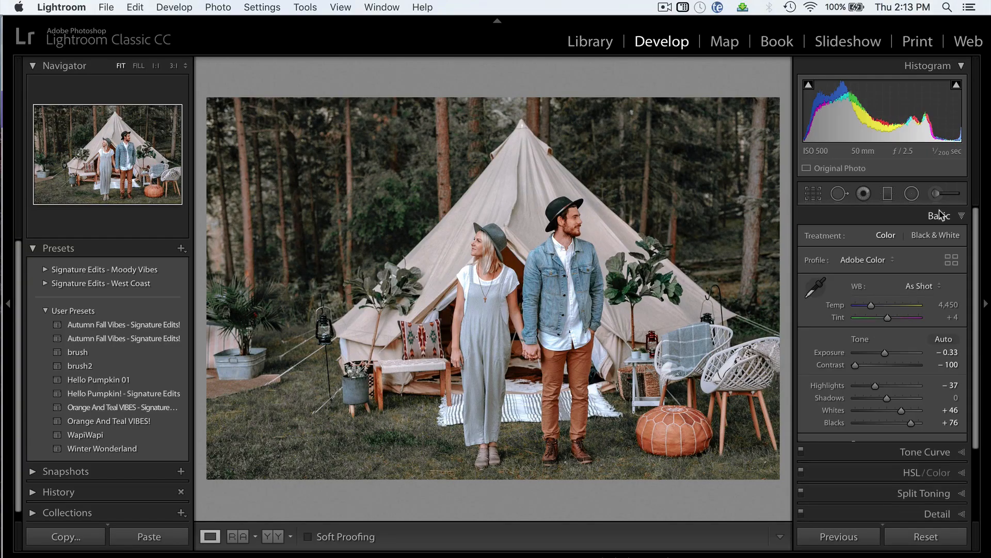
scroll("down", 3)
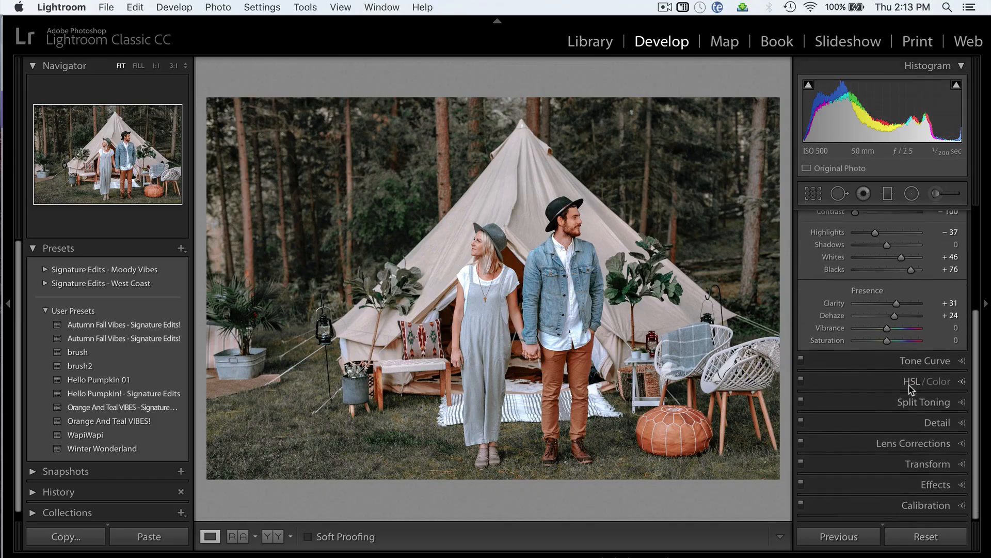
left_click(925, 361)
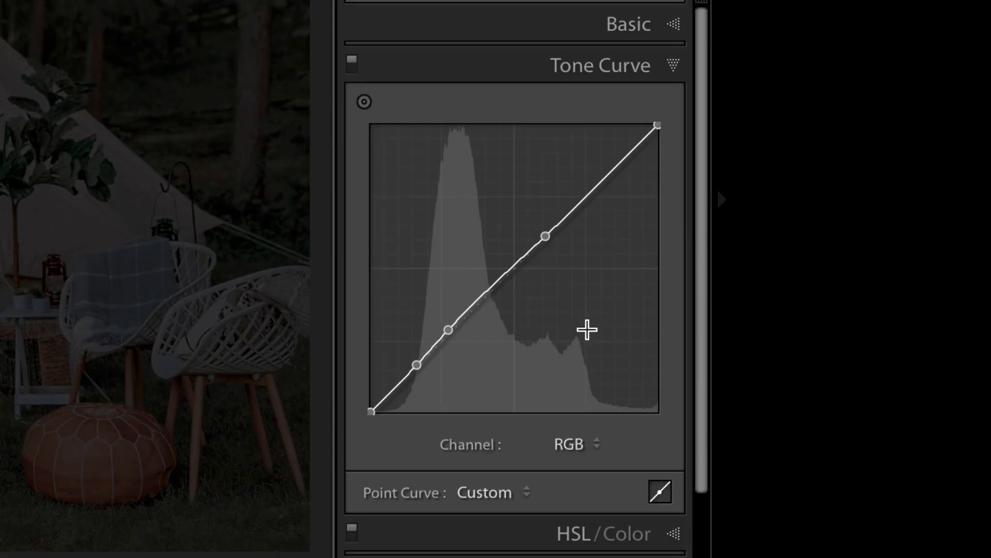
mouse_move(638, 172)
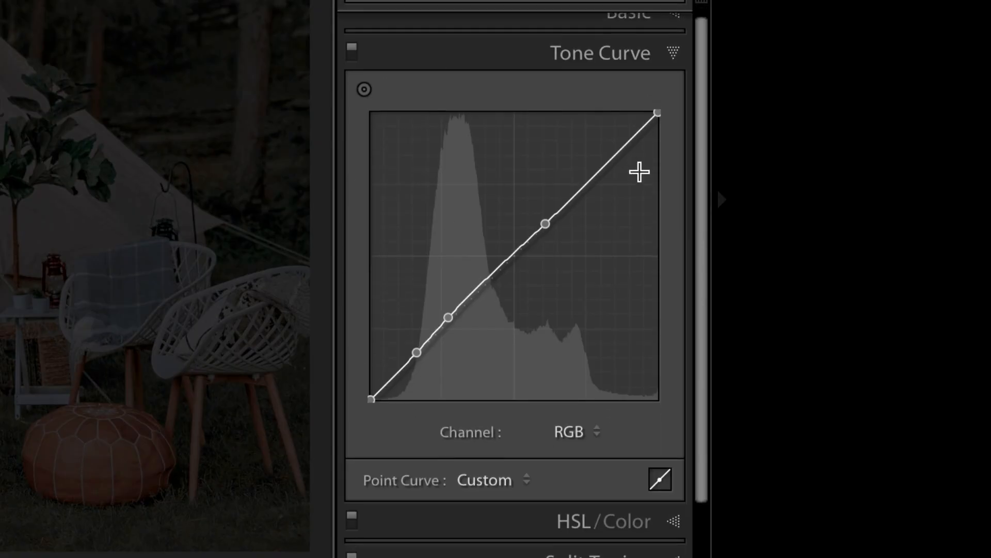
Step: Switch the tent photo's curve from combined RGB to the Blue and then Red channel curves
scroll("down", 3)
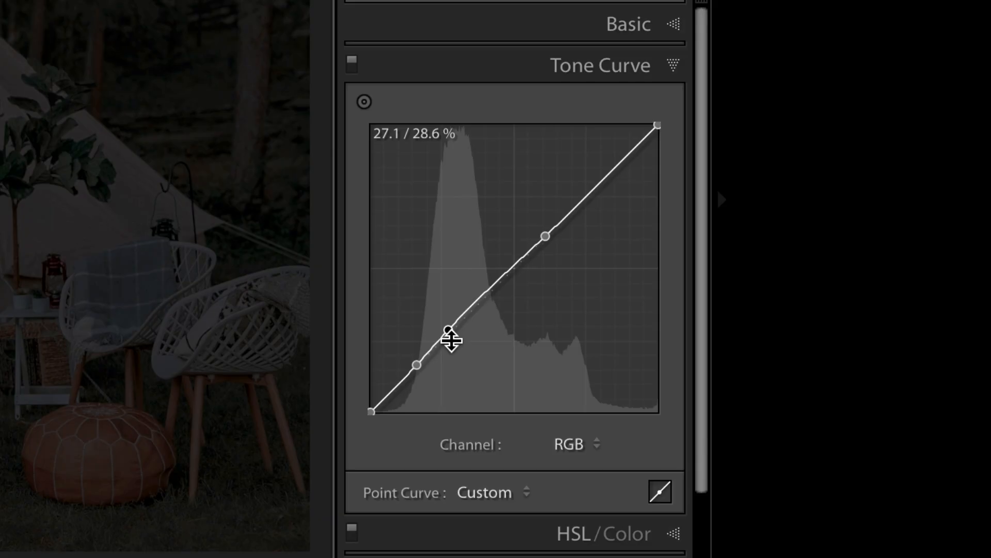
mouse_move(650, 270)
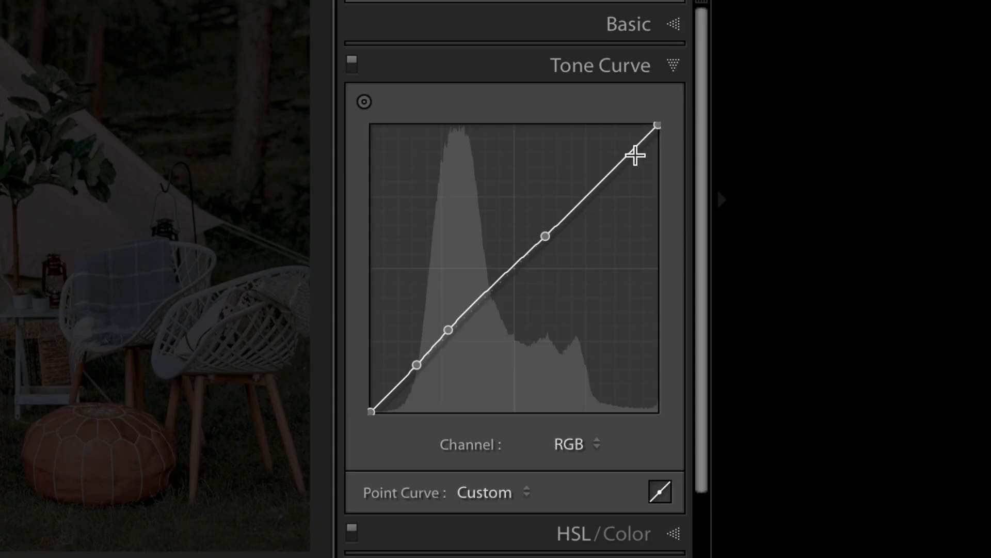
mouse_move(422, 417)
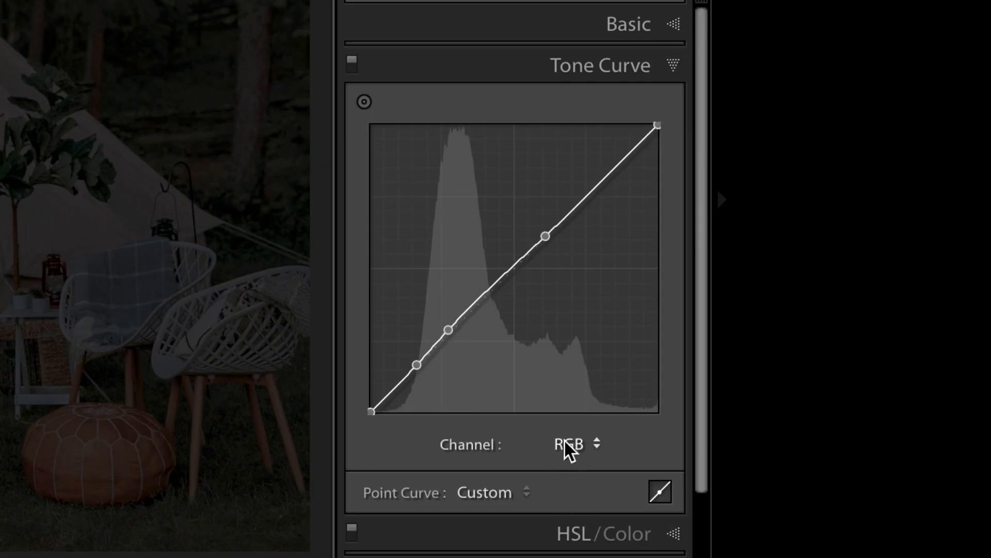
left_click(574, 444)
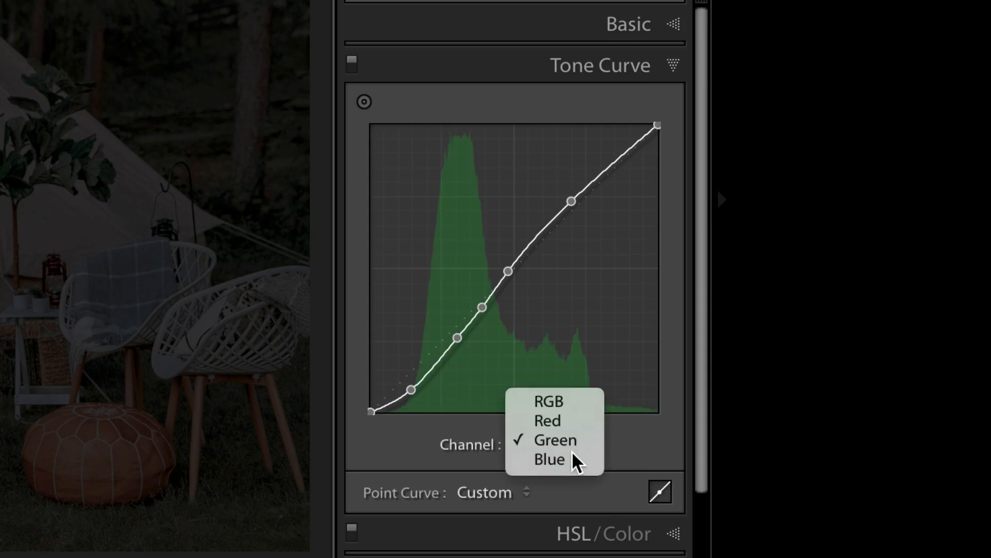
left_click(550, 459)
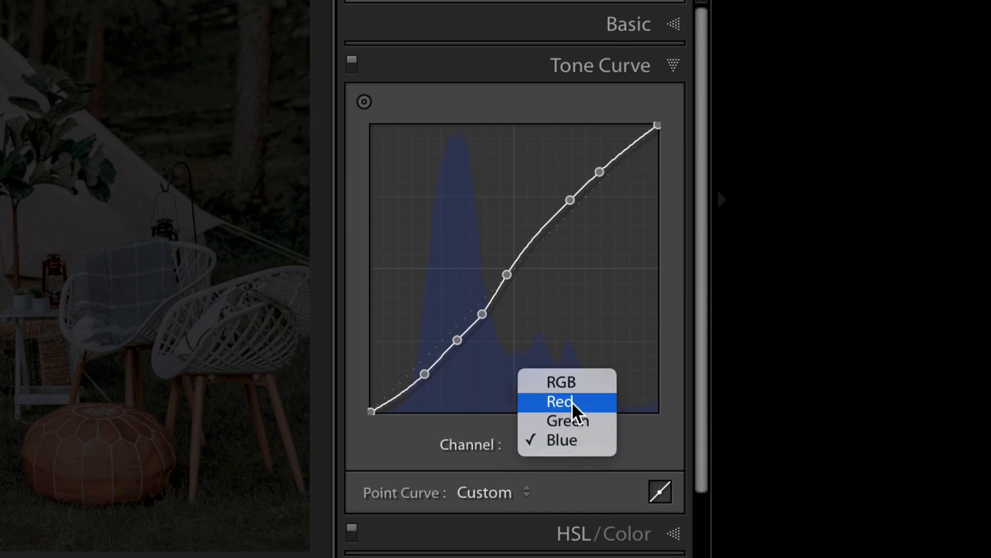
left_click(561, 381)
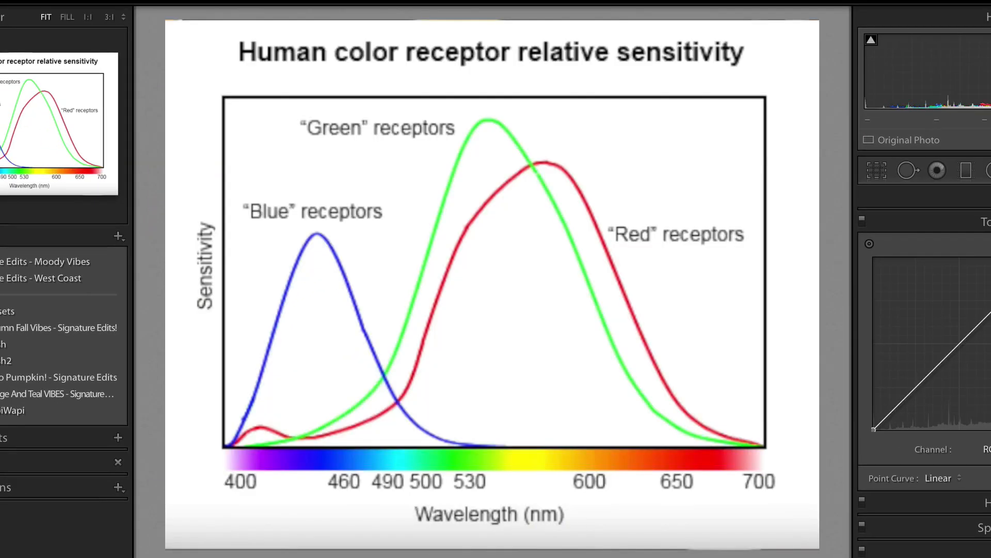
mouse_move(409, 314)
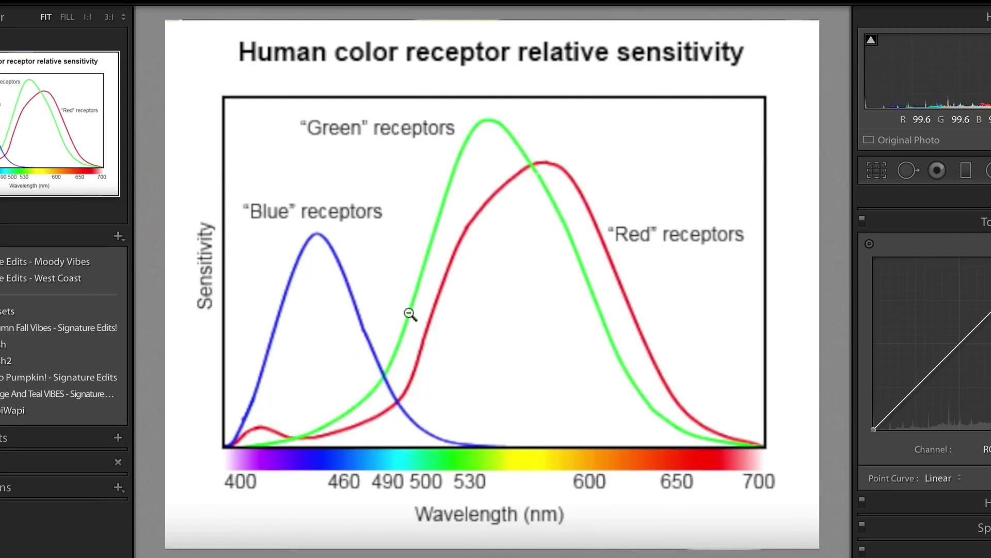
mouse_move(306, 250)
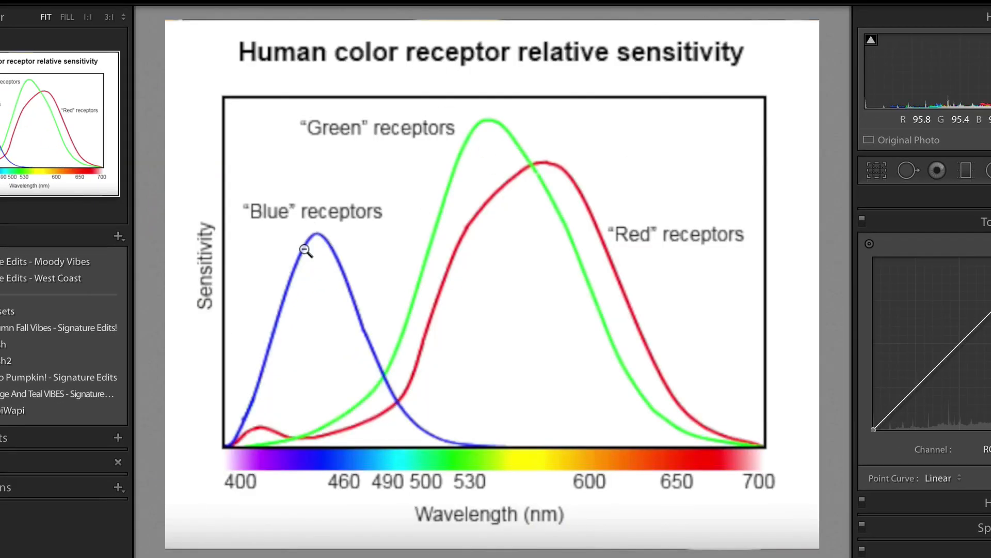
mouse_move(556, 170)
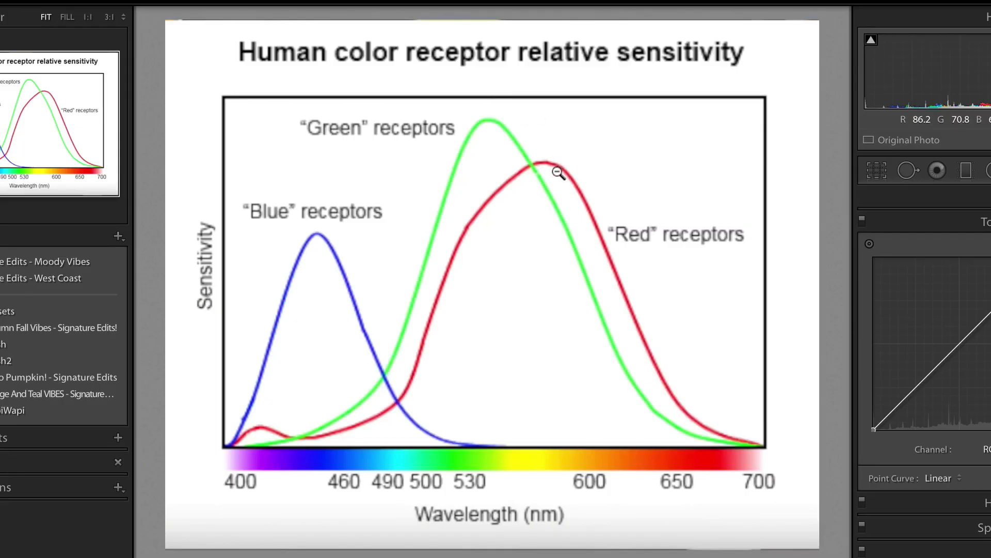
mouse_move(150, 468)
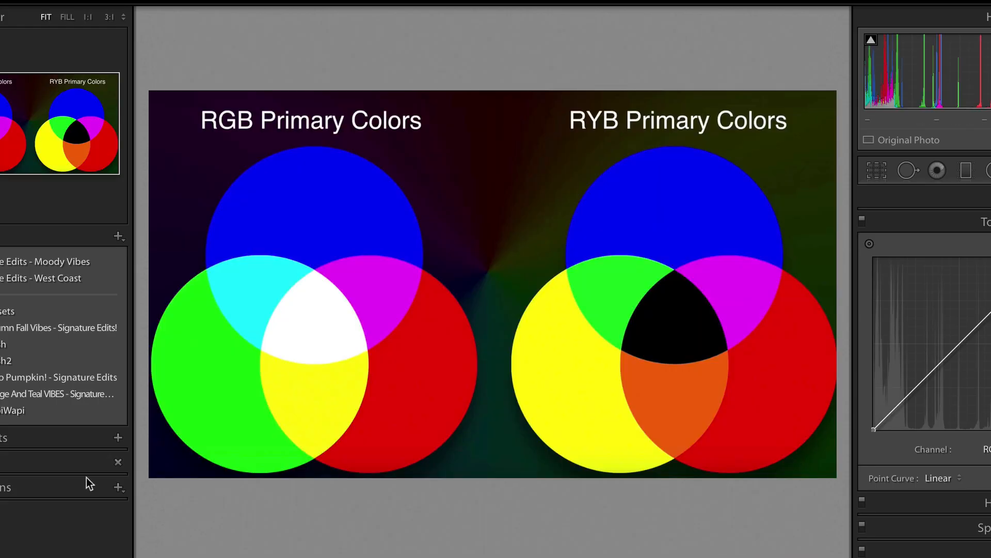
mouse_move(343, 405)
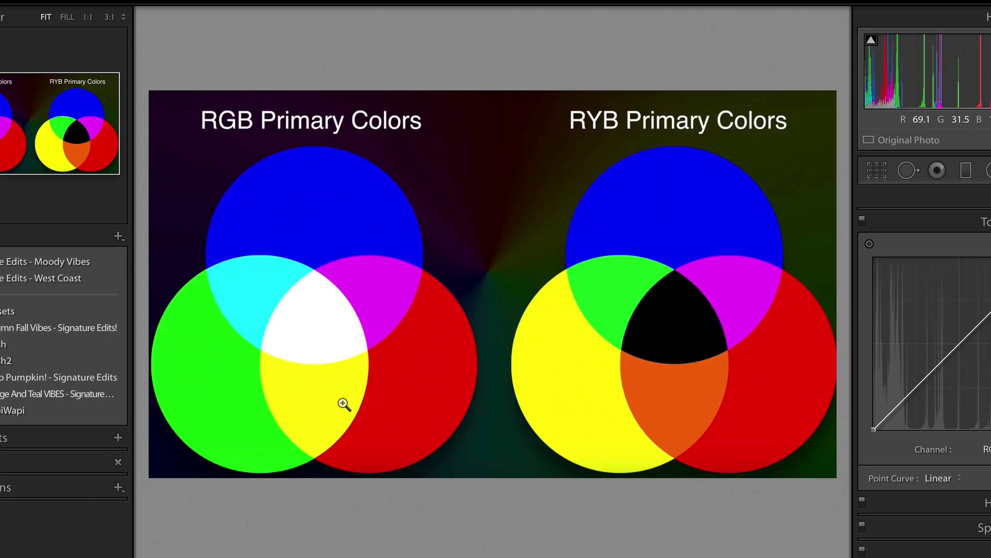
mouse_move(422, 229)
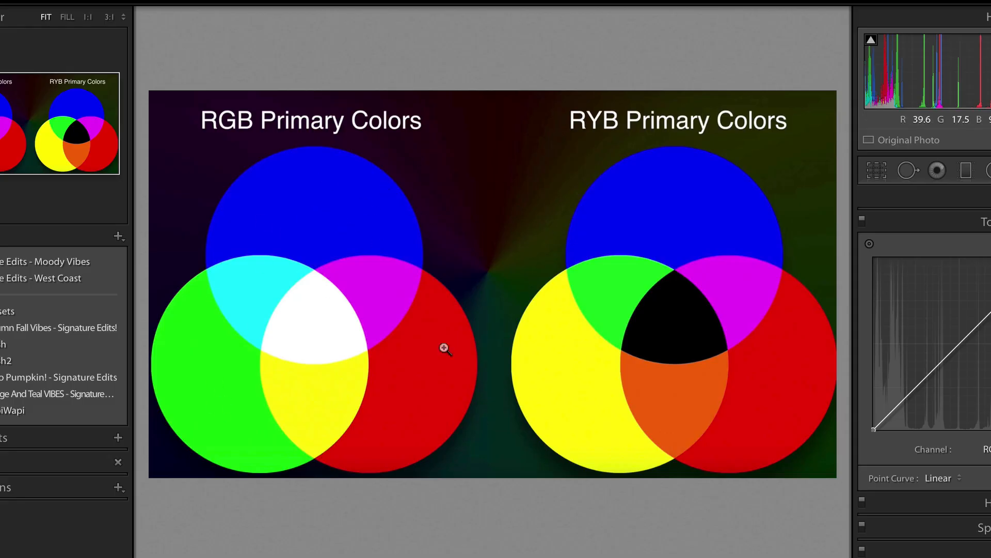
mouse_move(428, 406)
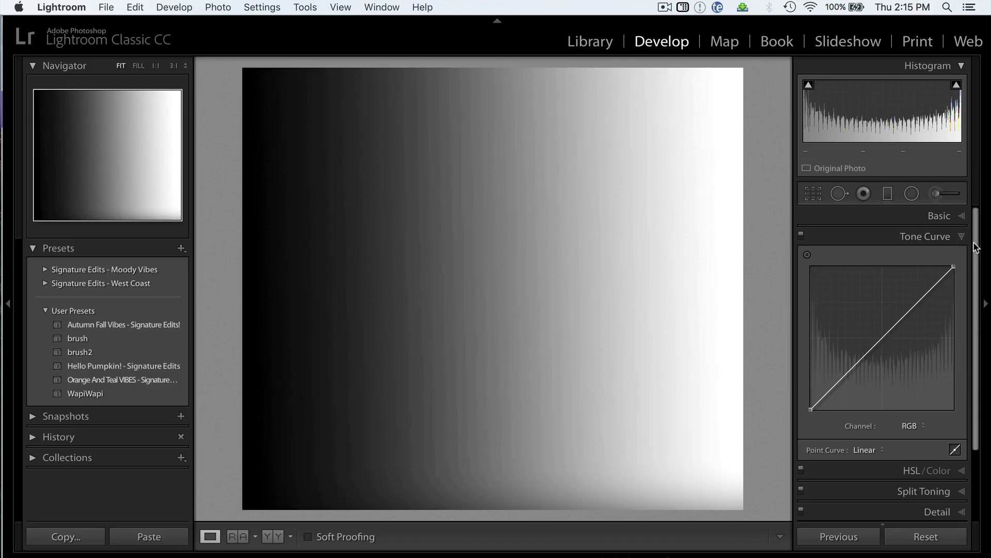
mouse_move(800, 432)
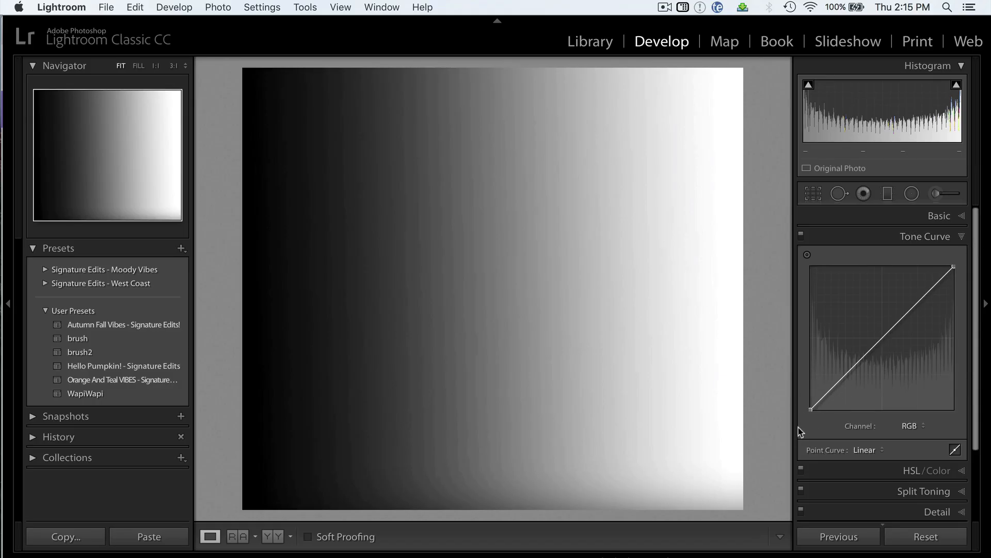
mouse_move(962, 250)
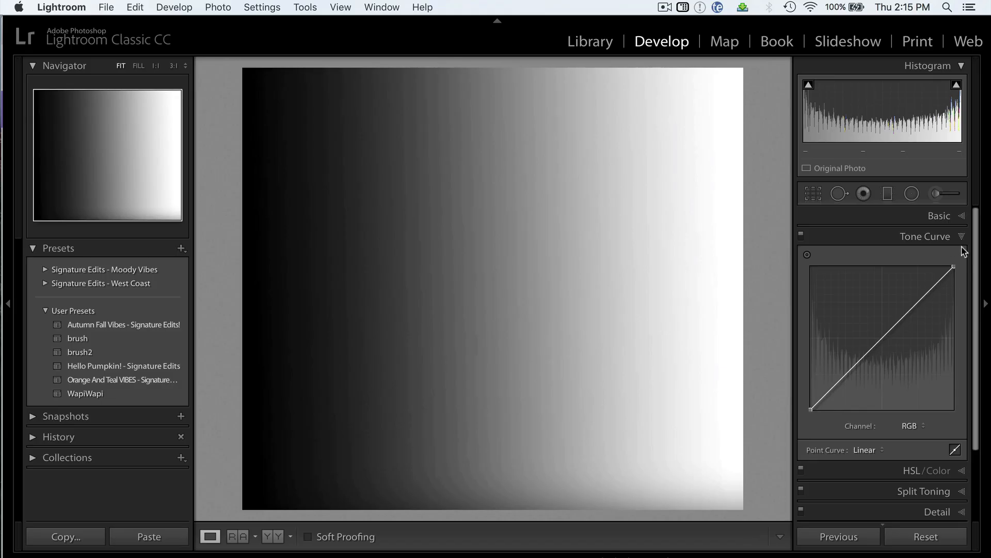
mouse_move(895, 331)
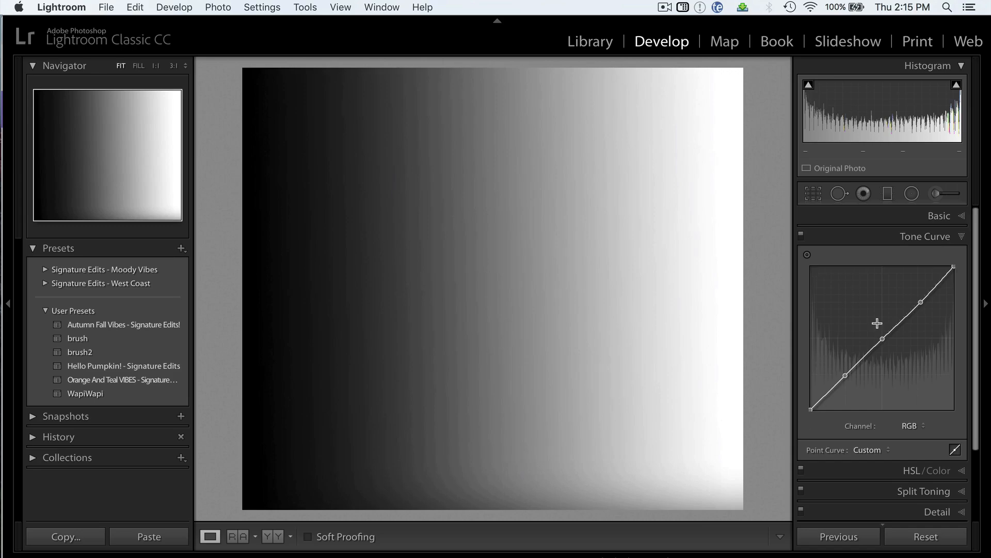
mouse_move(873, 384)
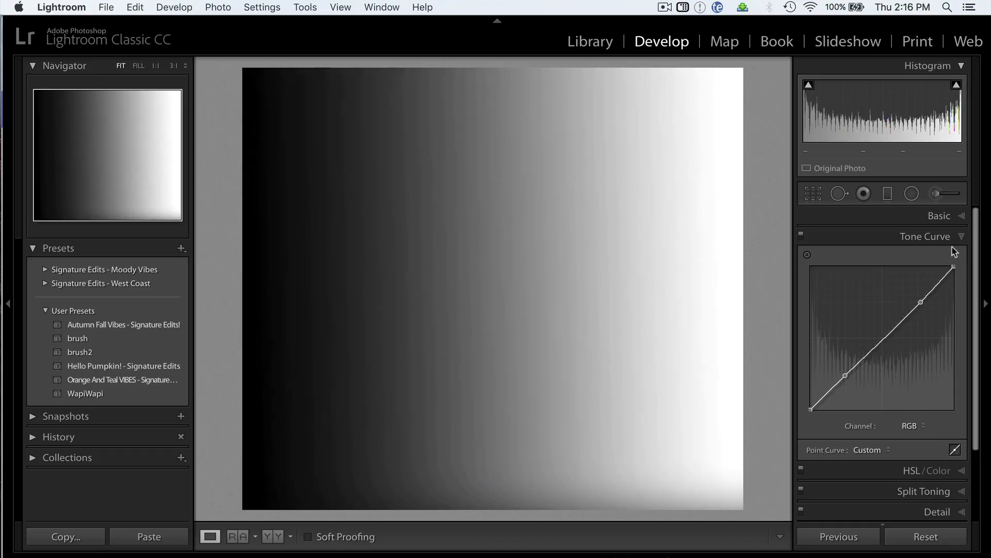
Step: Add a point to the gradient image's RGB tone curve
left_click(909, 425)
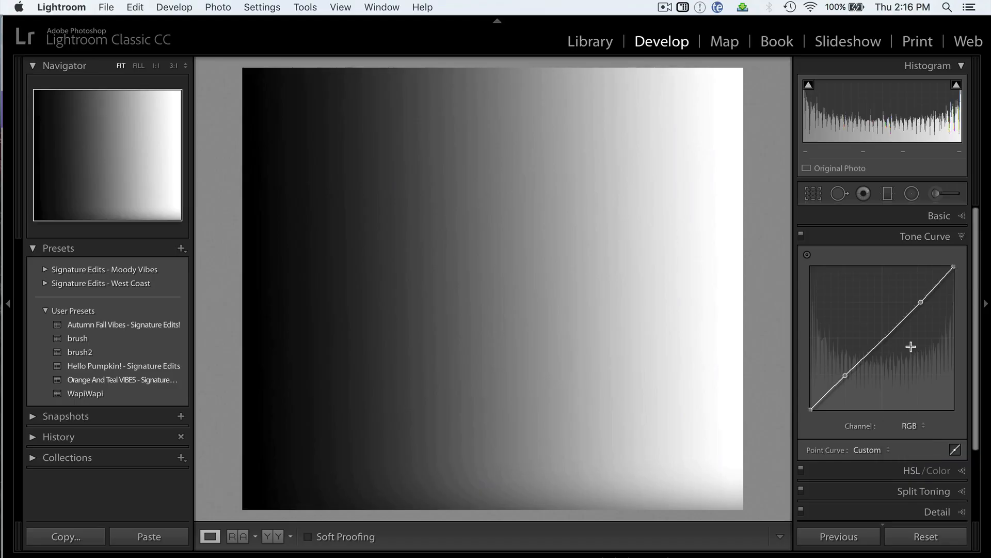
mouse_move(889, 339)
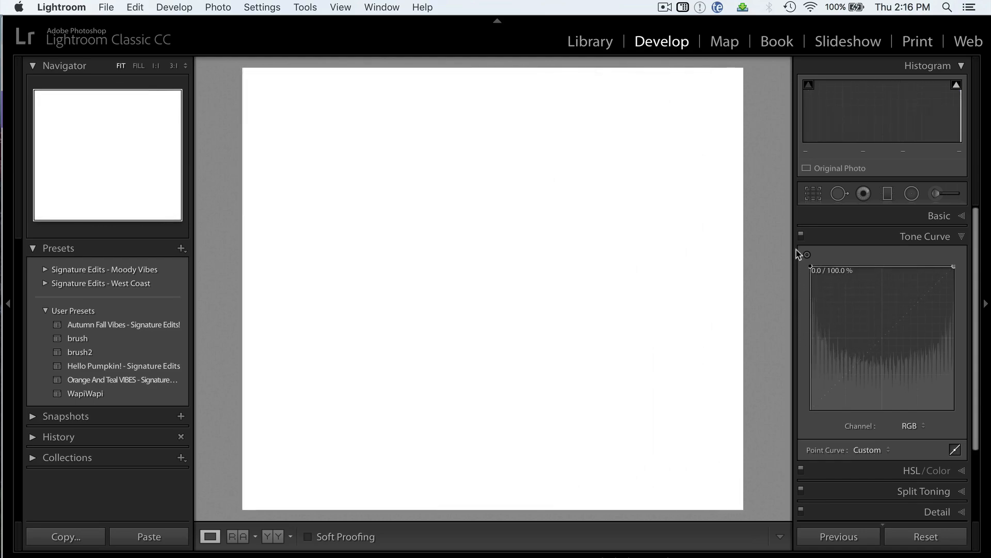
mouse_move(816, 265)
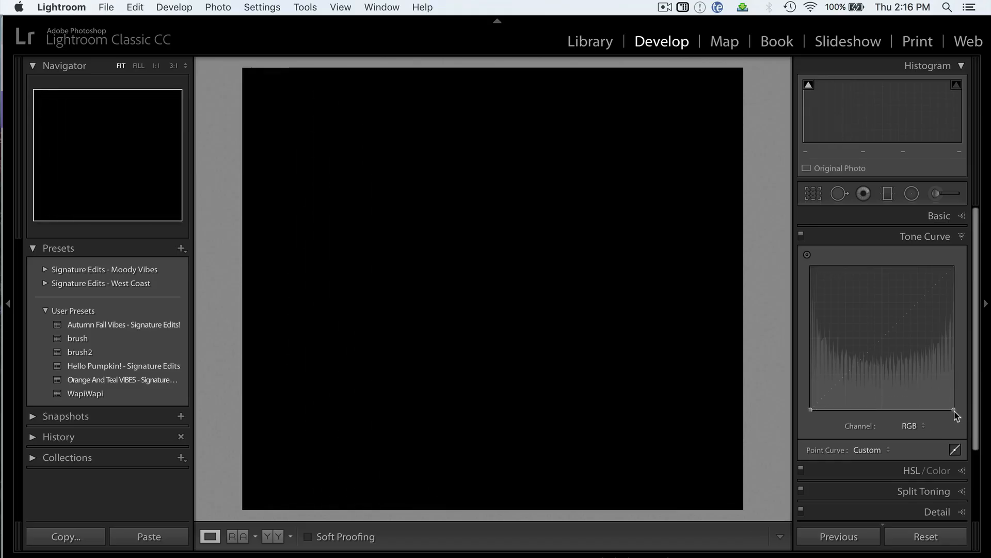
mouse_move(962, 413)
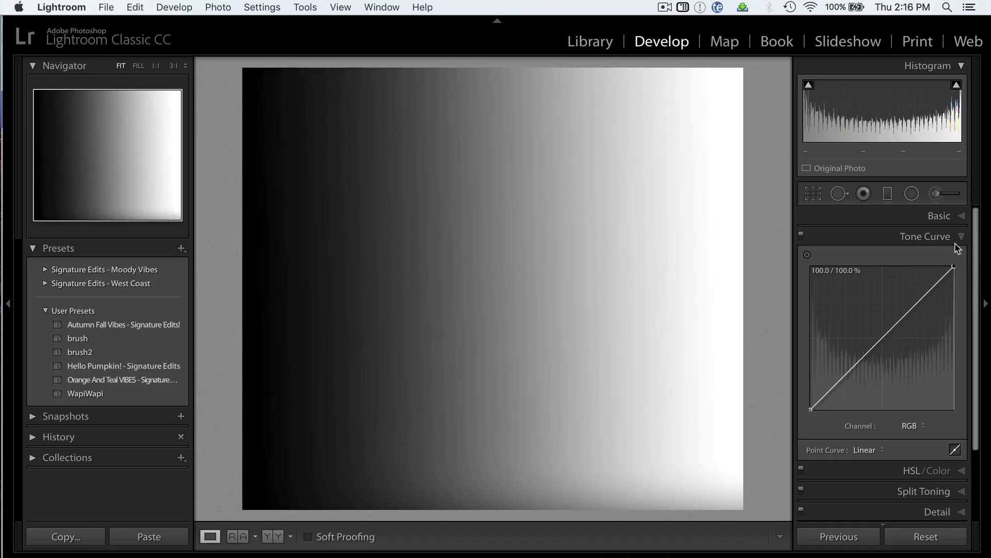
mouse_move(880, 342)
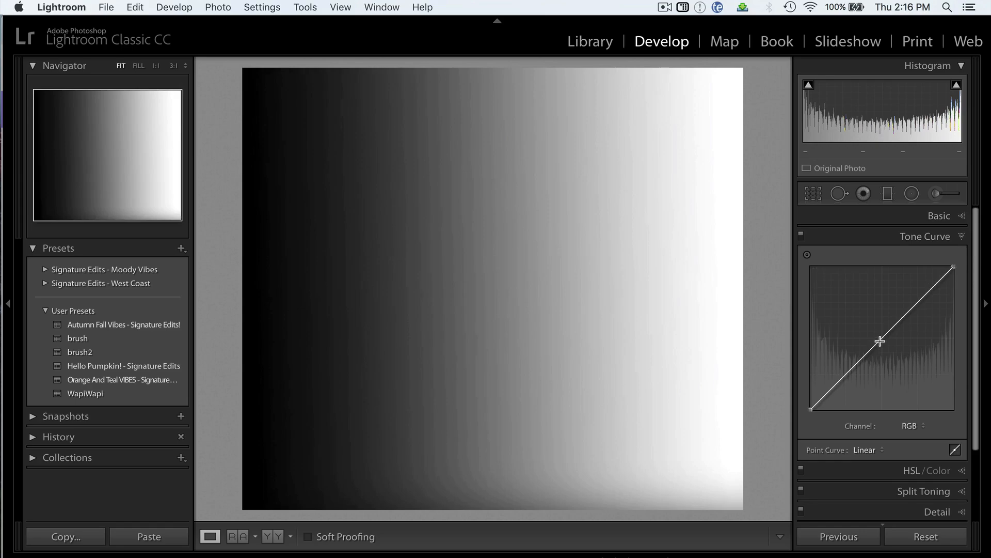
Step: Add a midpoint to the gradient's RGB curve to start shaping an S-curve
left_click(879, 340)
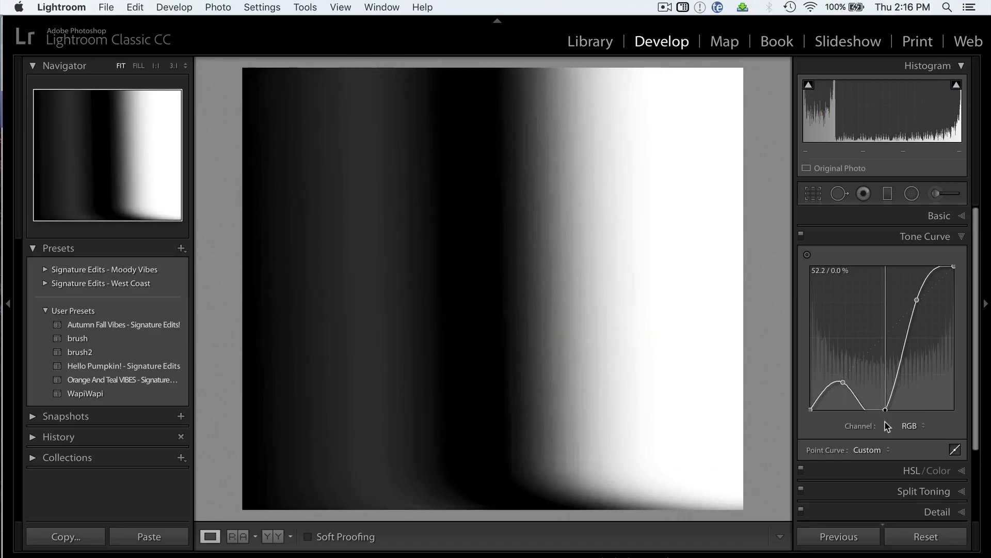
mouse_move(699, 327)
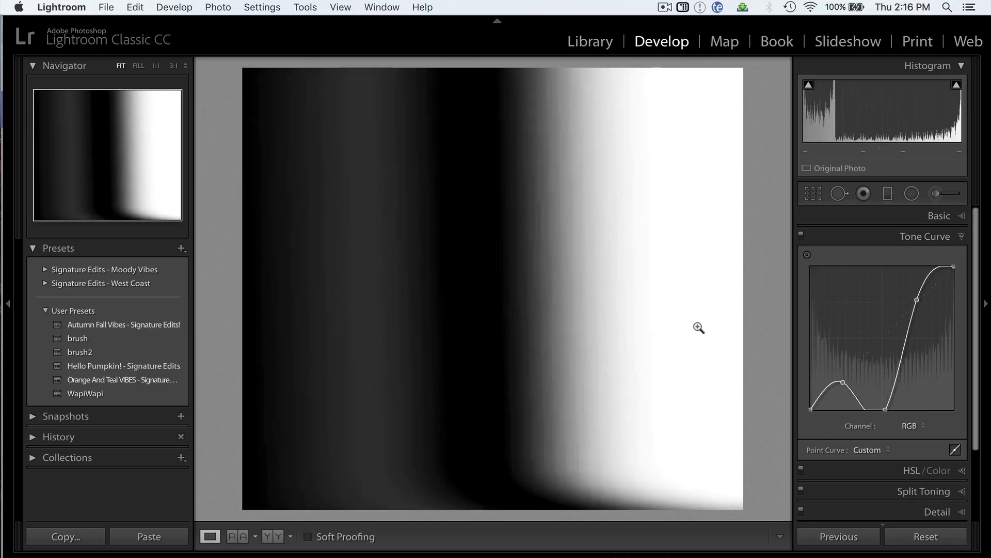
mouse_move(486, 515)
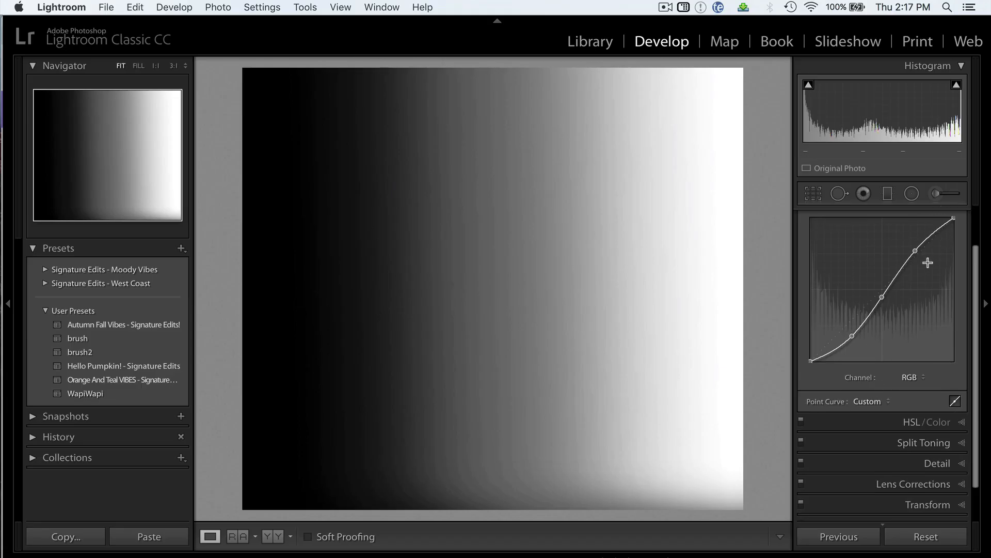
left_click(926, 536)
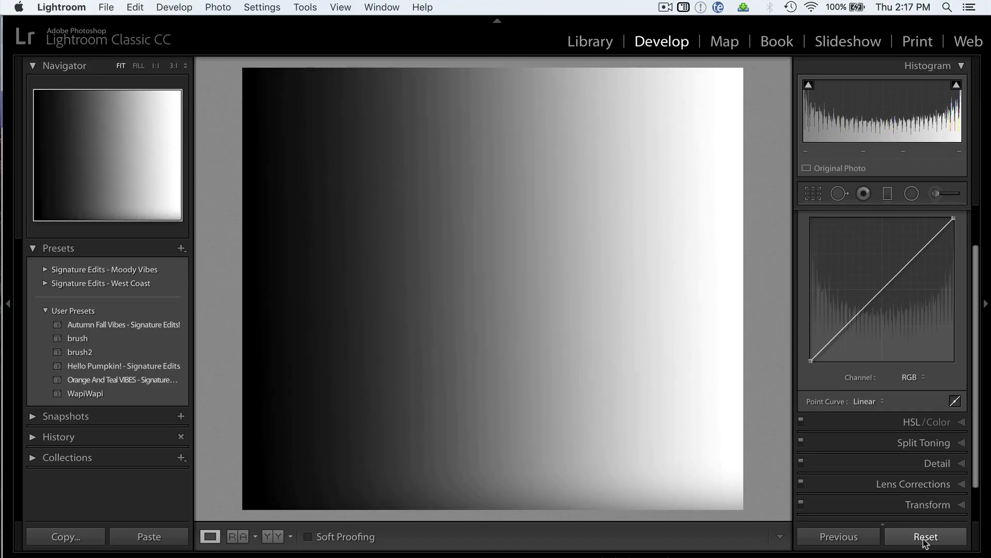
left_click(912, 378)
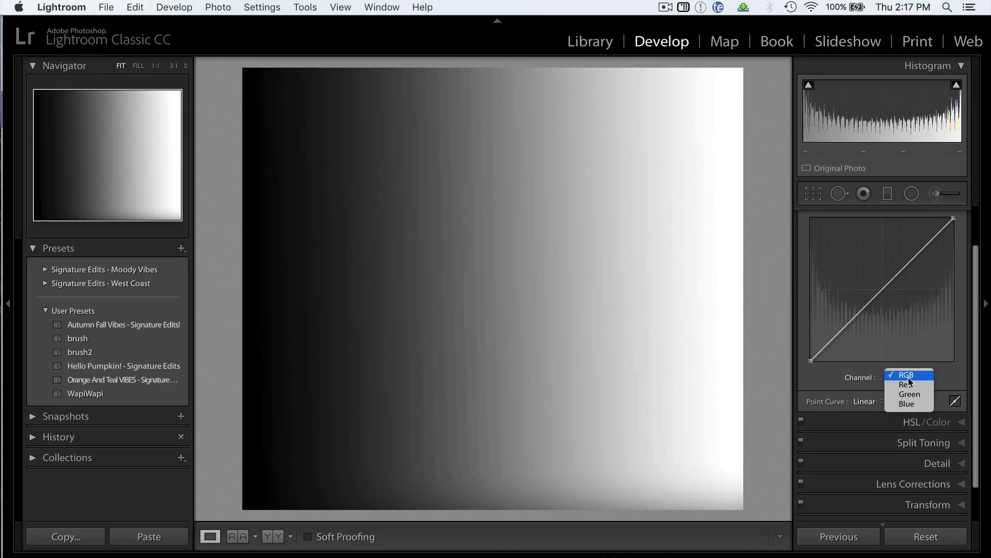
left_click(910, 385)
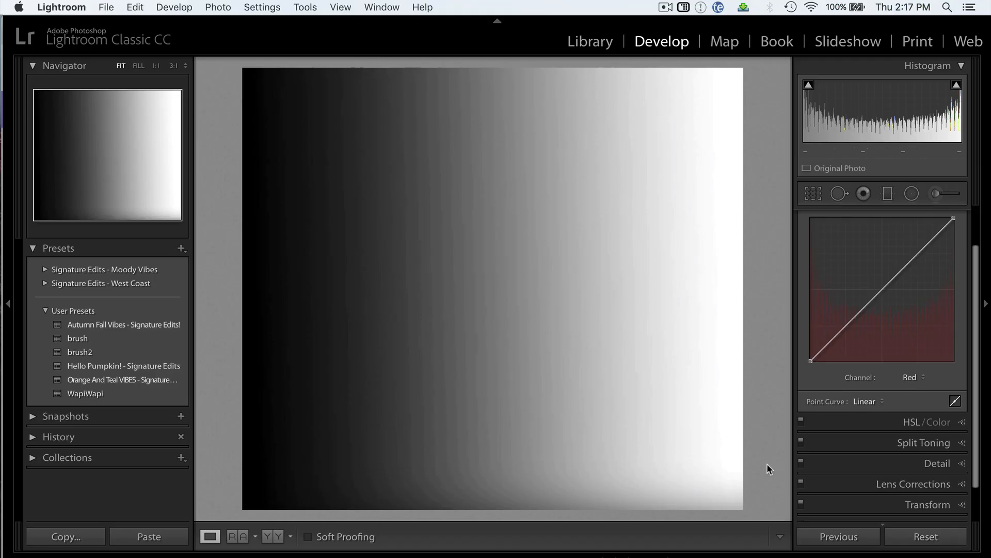
mouse_move(953, 218)
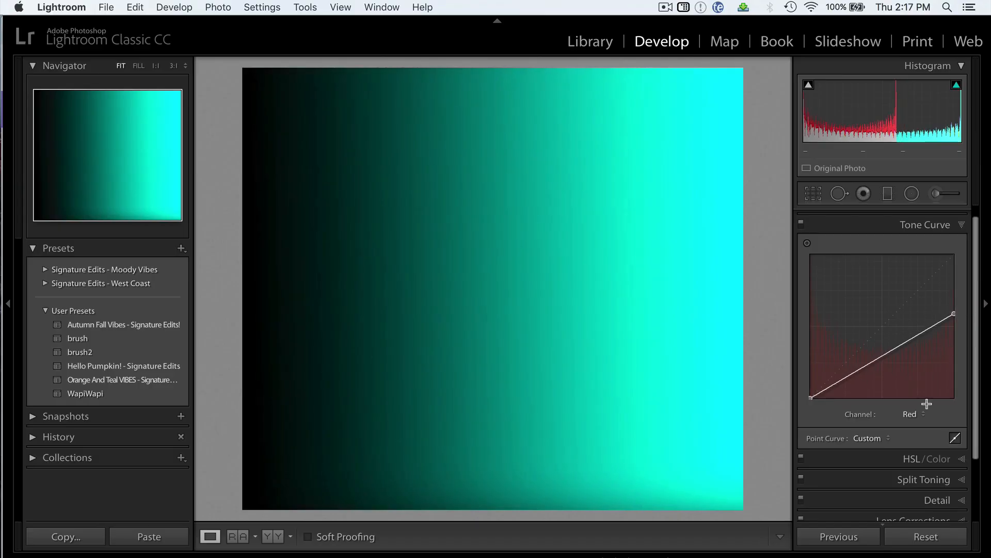
mouse_move(710, 239)
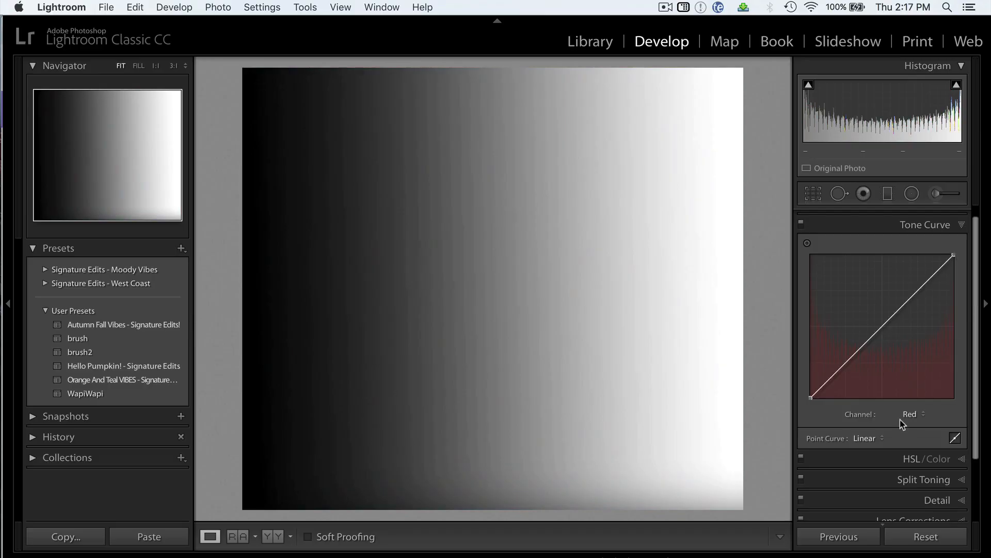
left_click(913, 414)
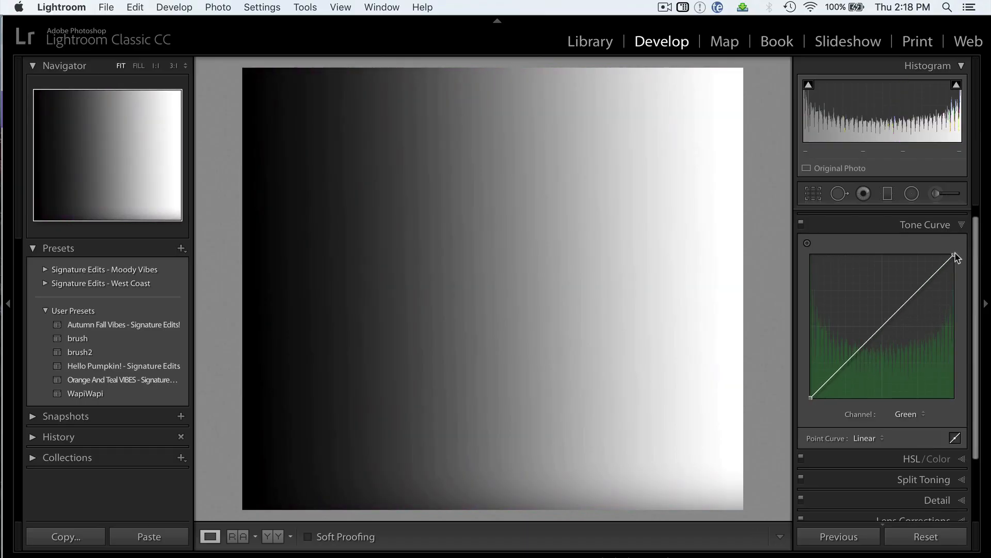
left_click(909, 413)
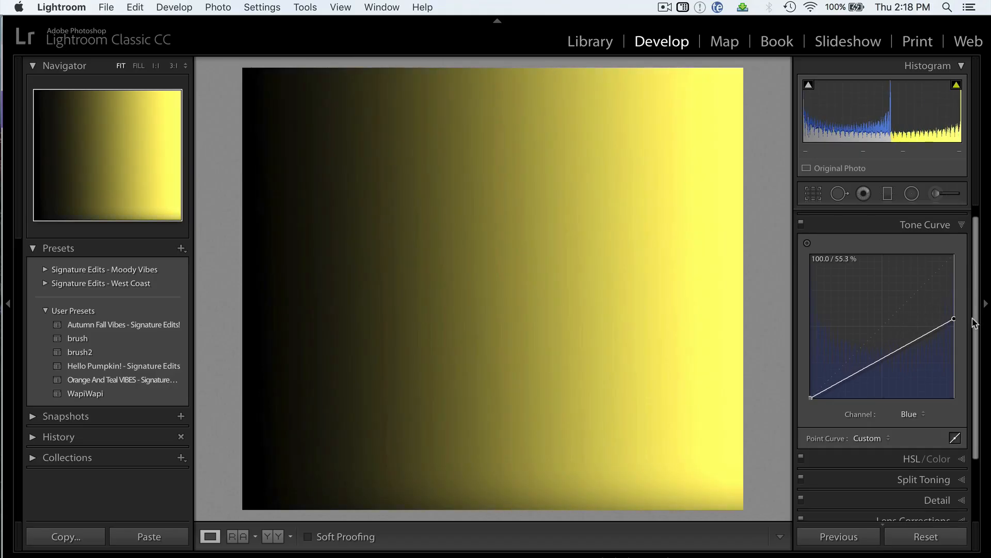
left_click(914, 413)
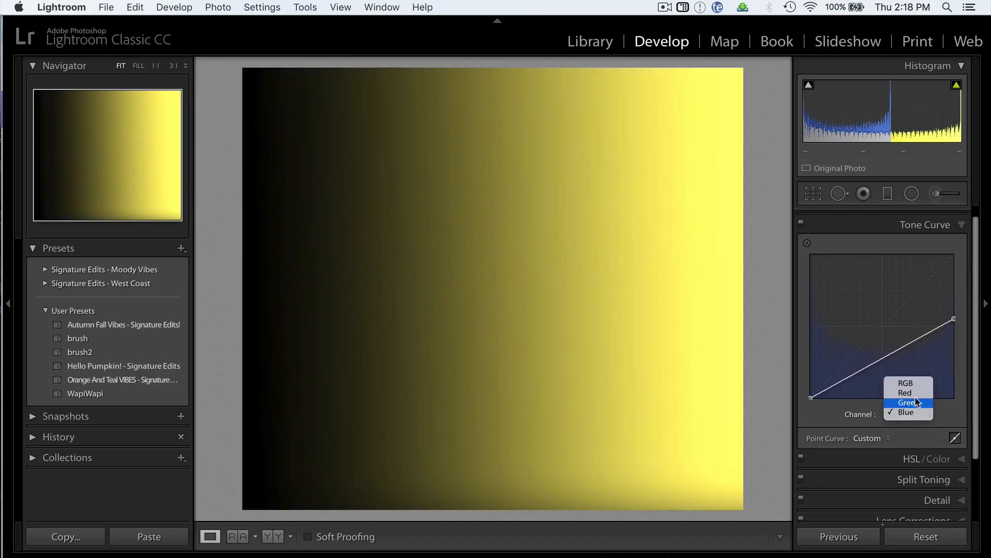
mouse_move(954, 319)
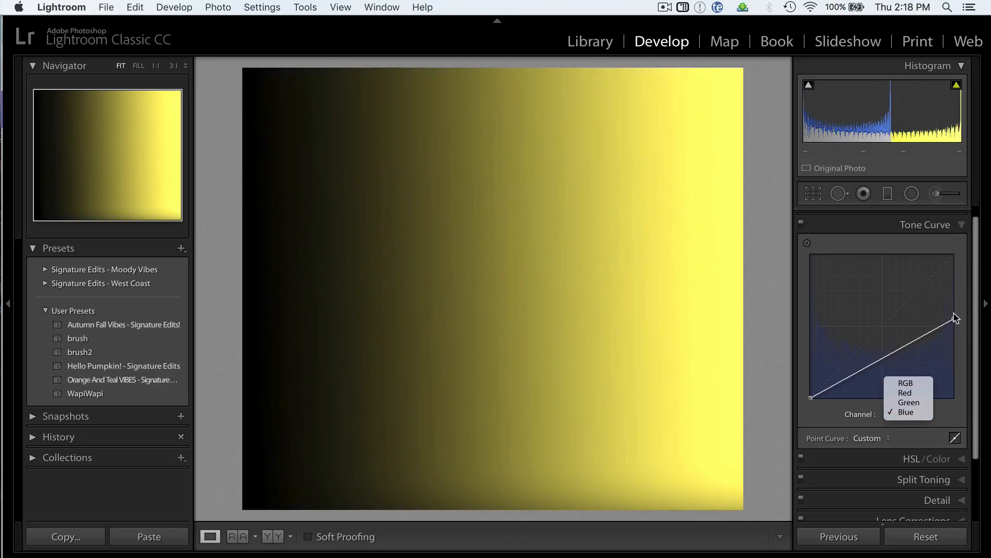
left_click(908, 408)
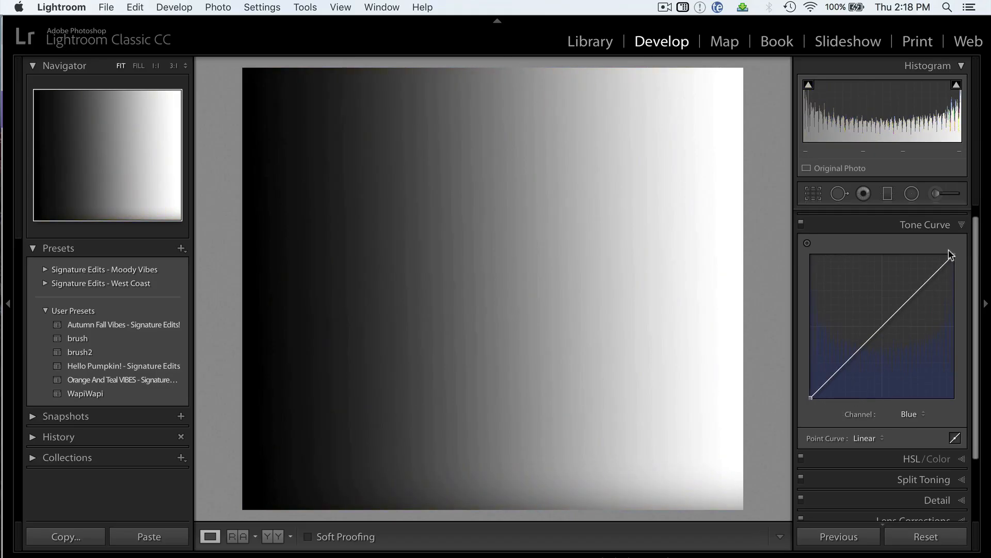
left_click(919, 414)
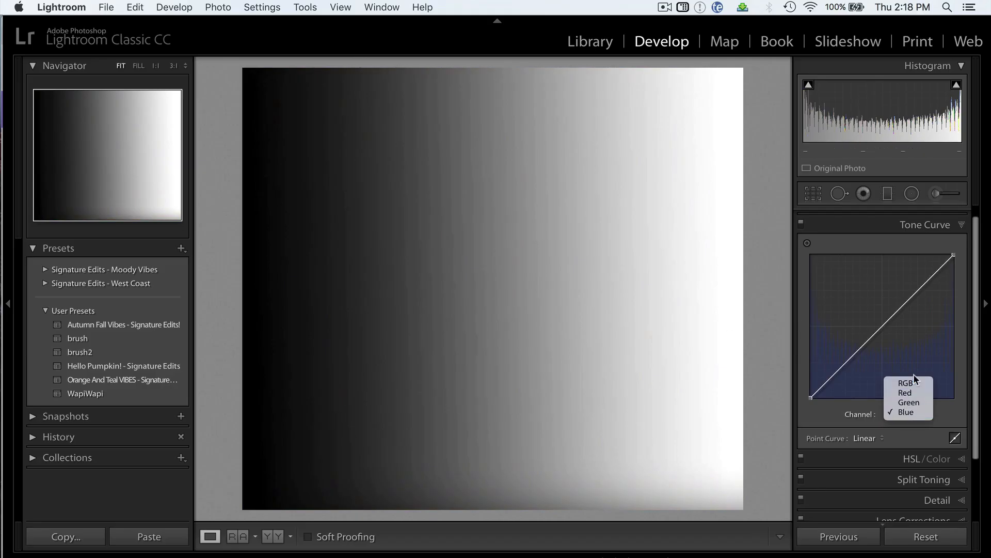
left_click(912, 384)
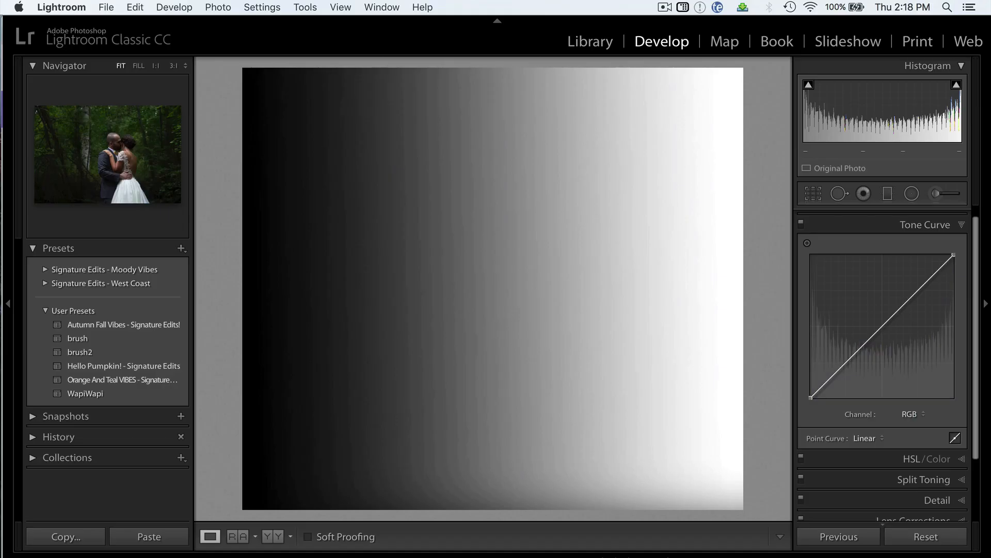
Step: Select the forest wedding photo in the filmstrip for editing
left_click(925, 536)
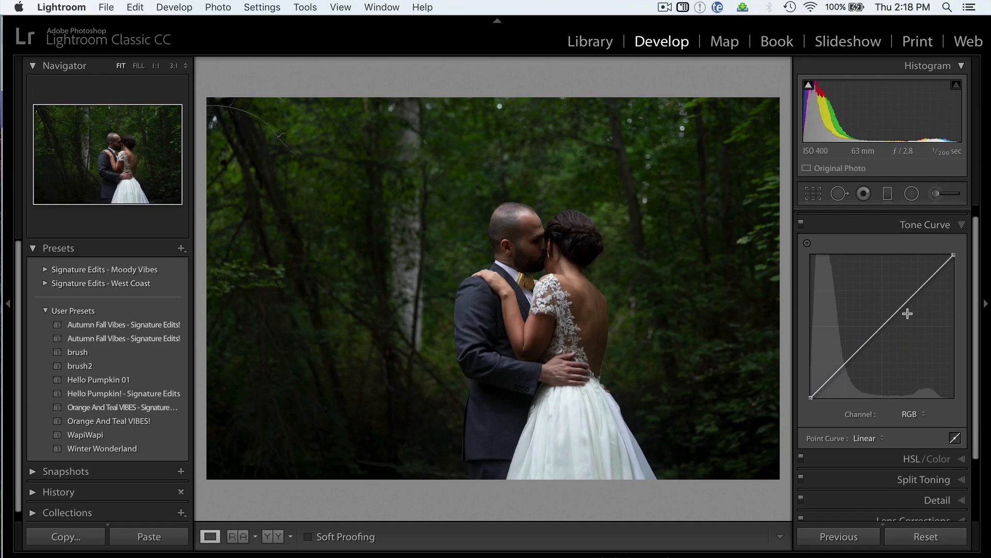
mouse_move(821, 386)
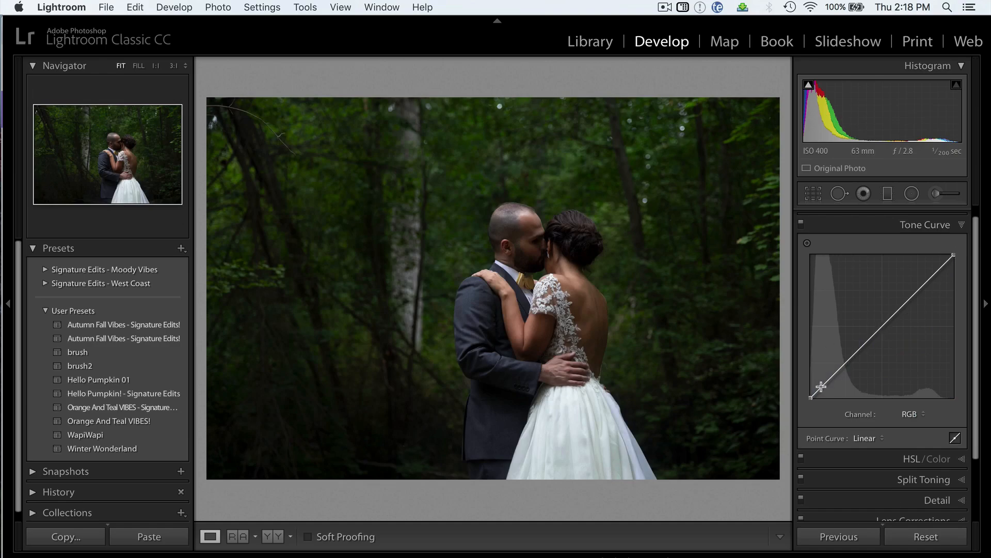
mouse_move(881, 329)
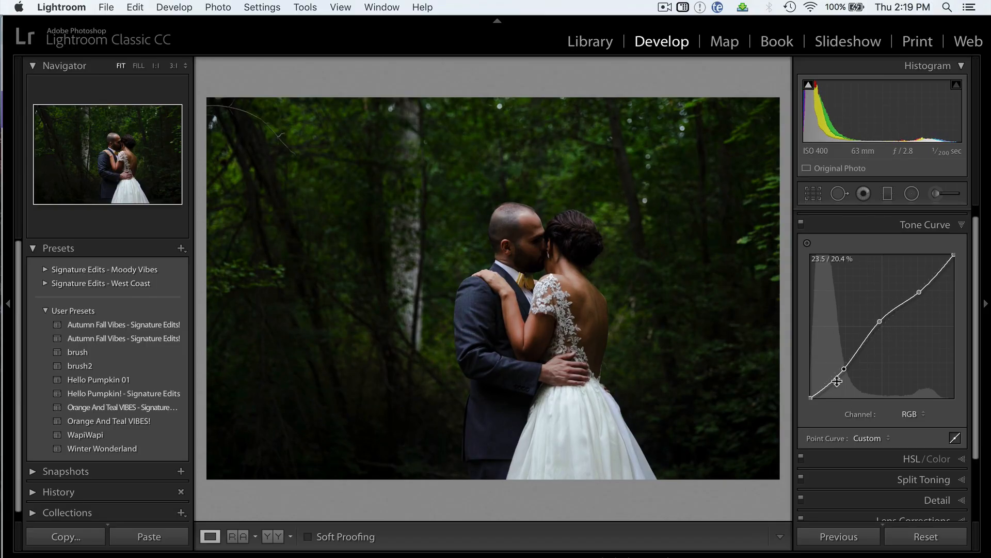
mouse_move(889, 263)
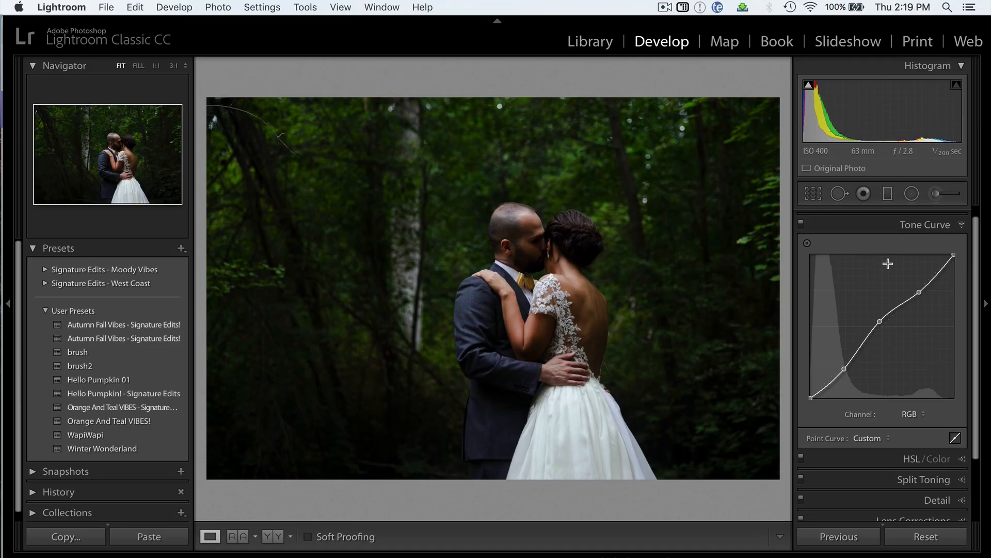
mouse_move(925, 251)
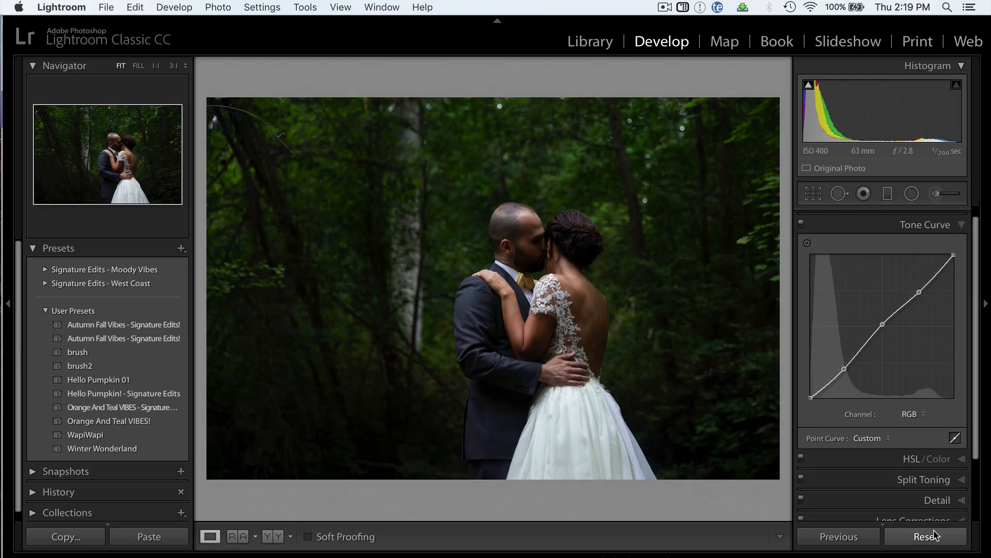
mouse_move(846, 371)
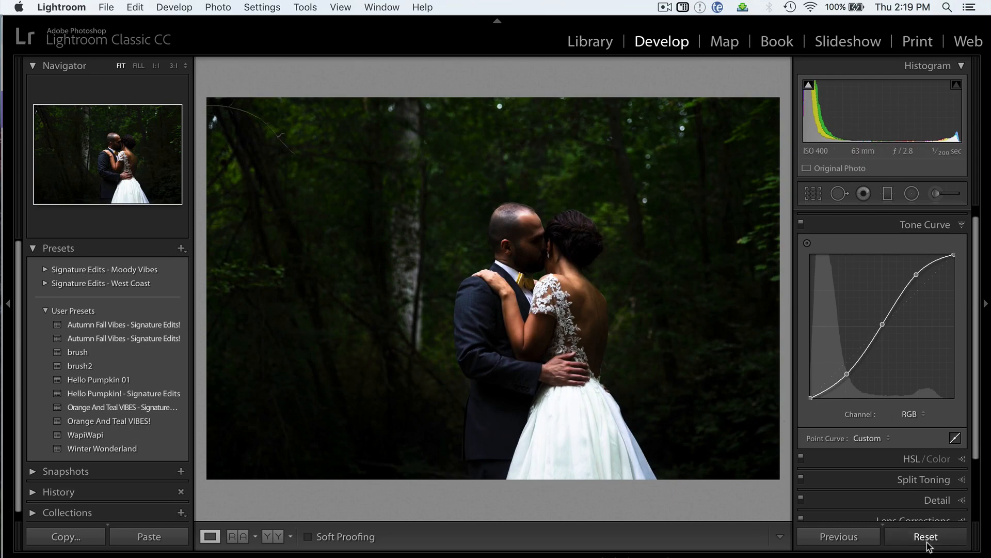
Step: Reset the wedding photo's curve, add a faded-shadow midpoint, and switch to the Green channel curve
left_click(925, 536)
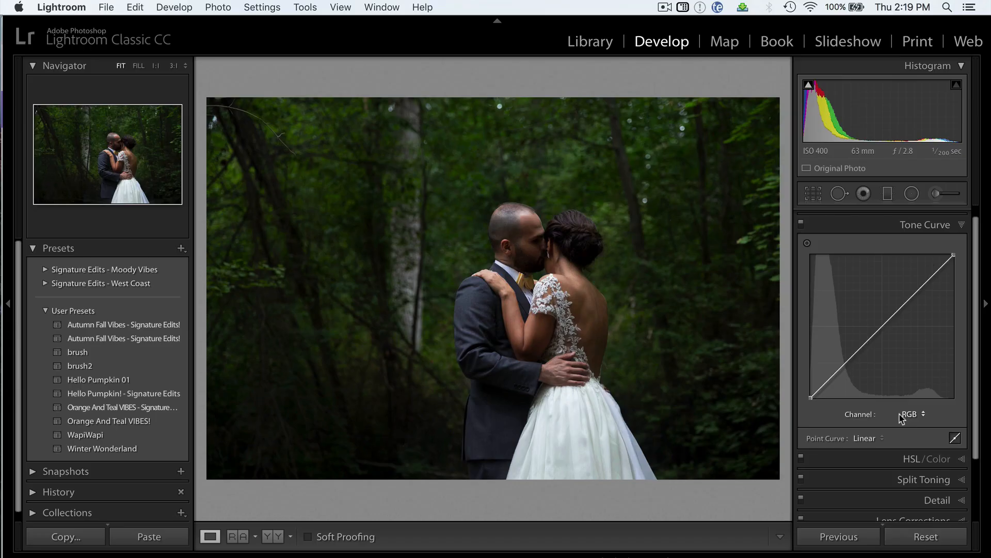
mouse_move(877, 326)
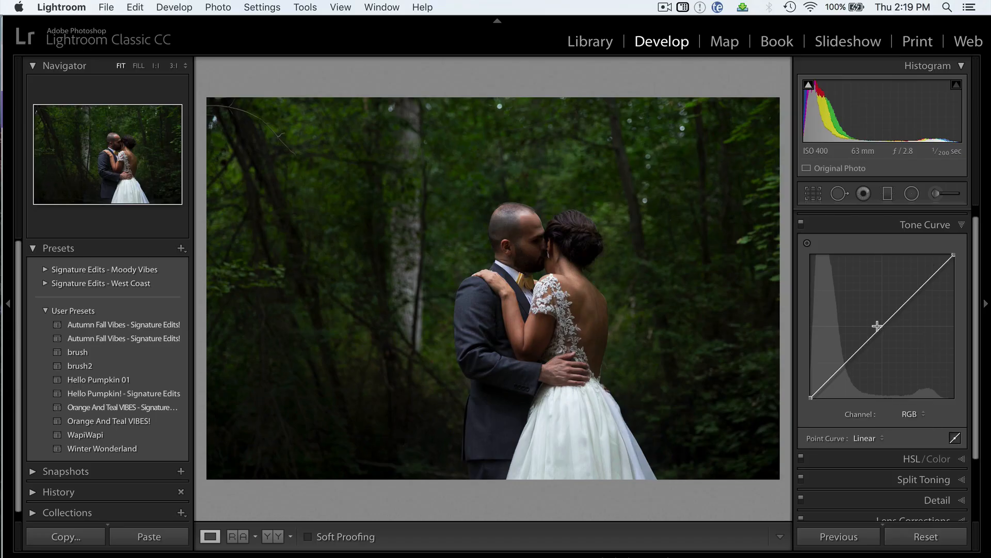
left_click(920, 289)
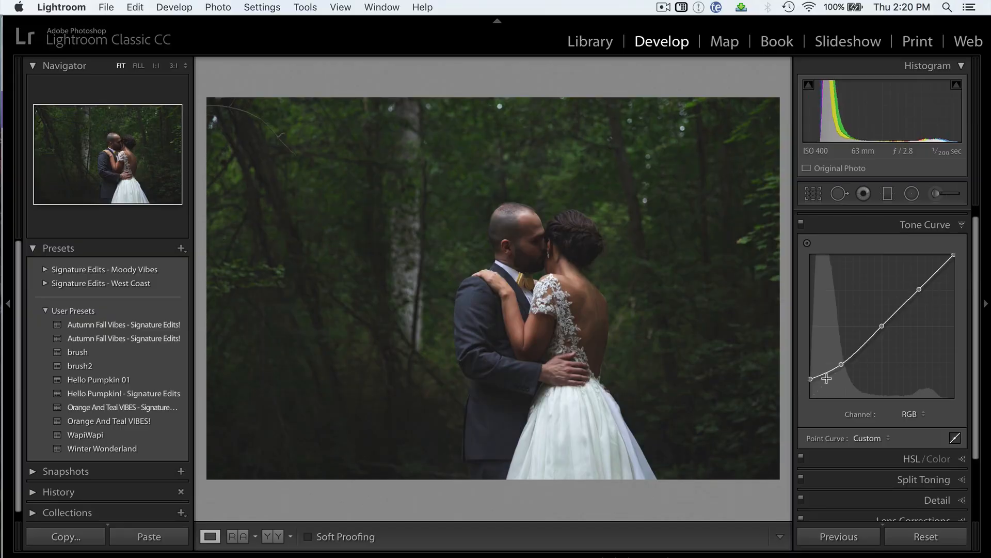
mouse_move(826, 387)
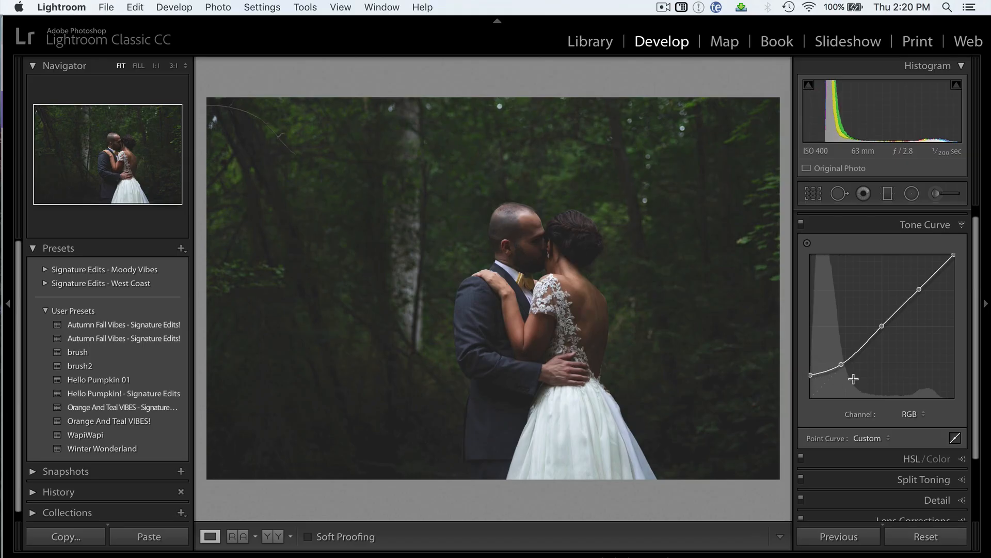
mouse_move(793, 390)
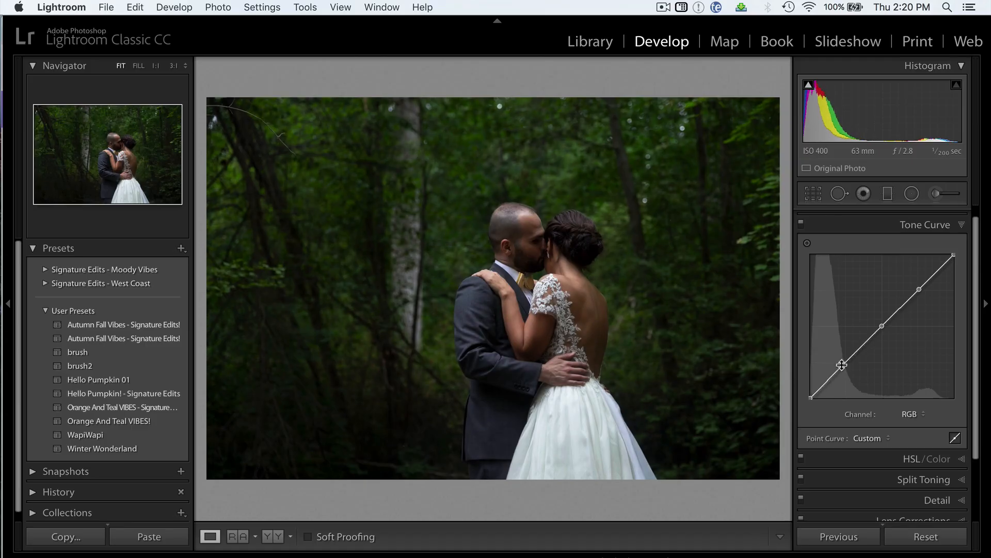
mouse_move(953, 254)
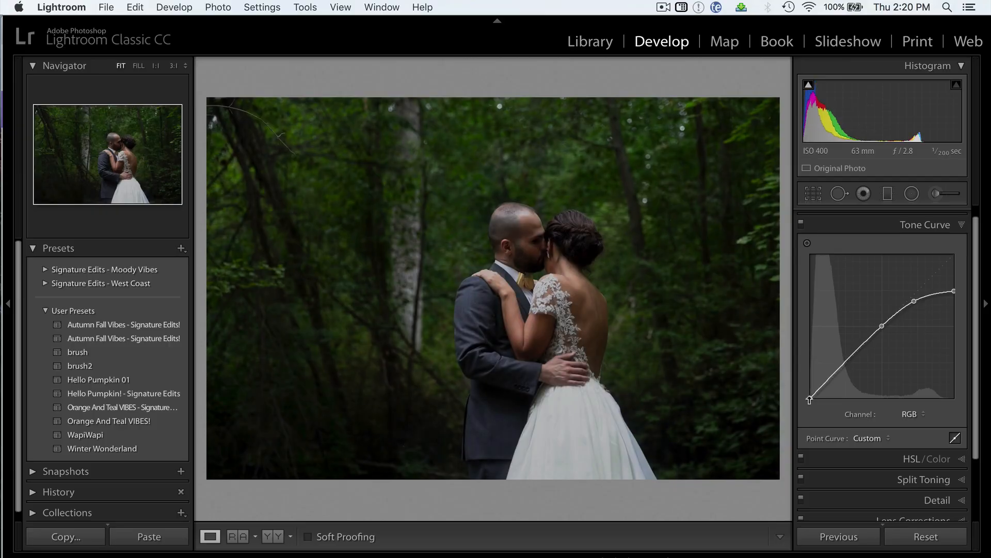
left_click(911, 414)
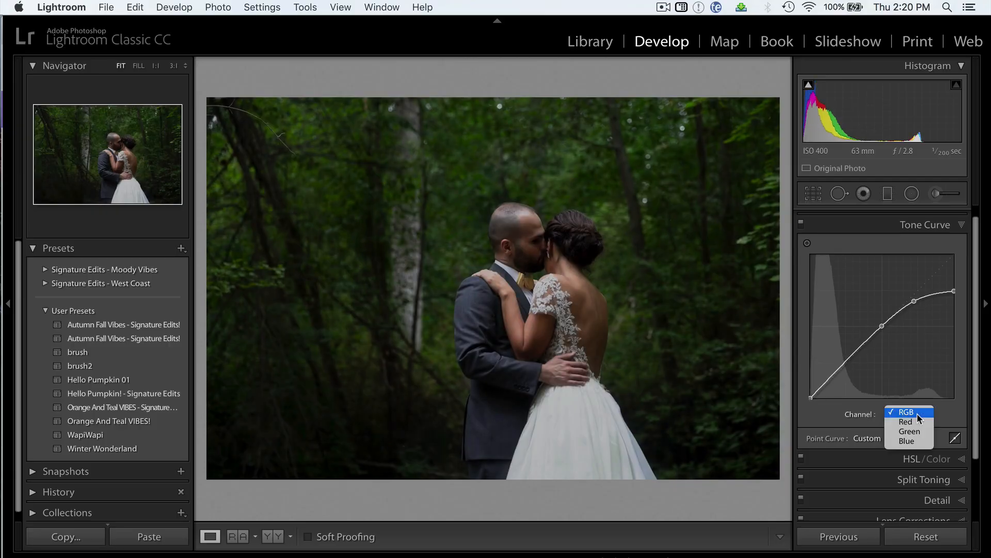
left_click(908, 432)
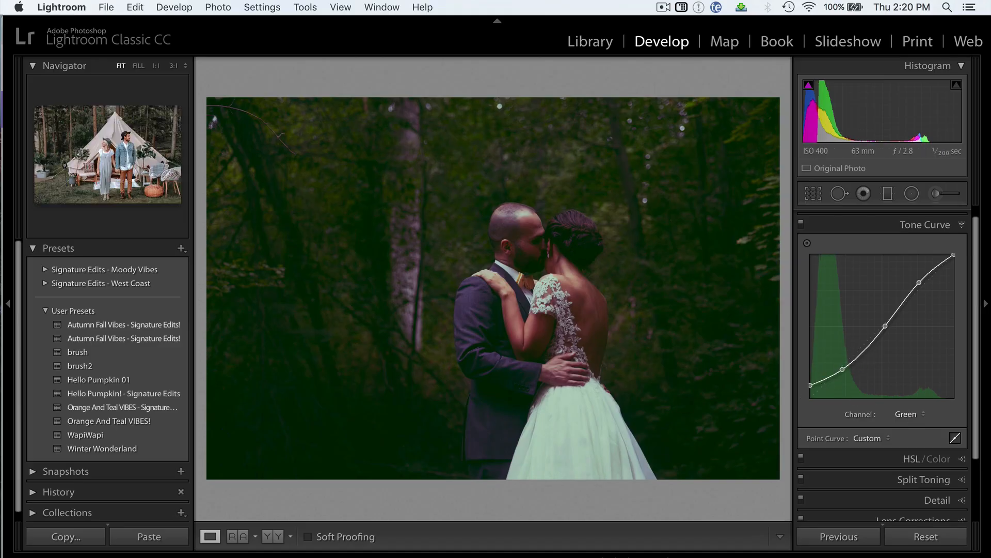
Step: Select the tent photo, reset it, add a curve point, and switch its curve to the Green channel
left_click(926, 536)
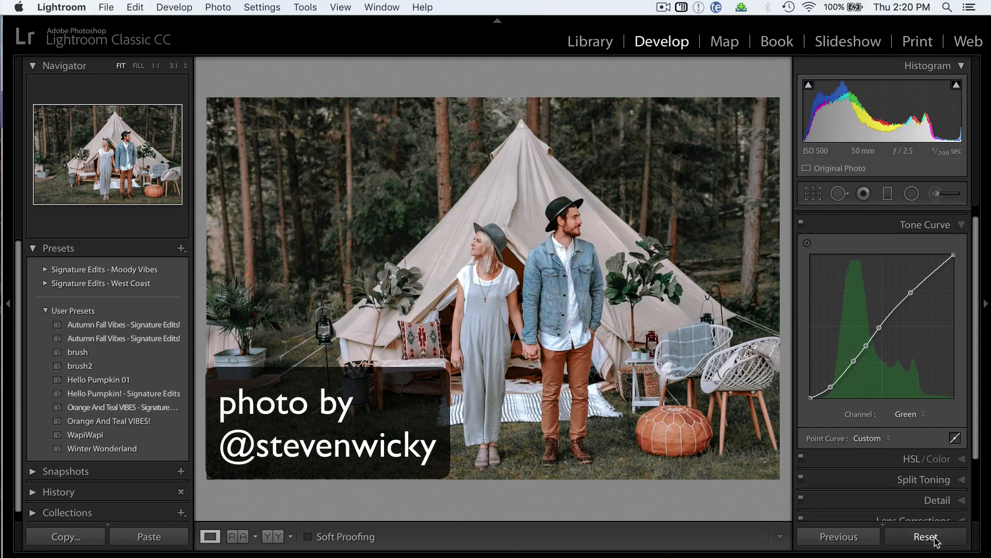
left_click(925, 536)
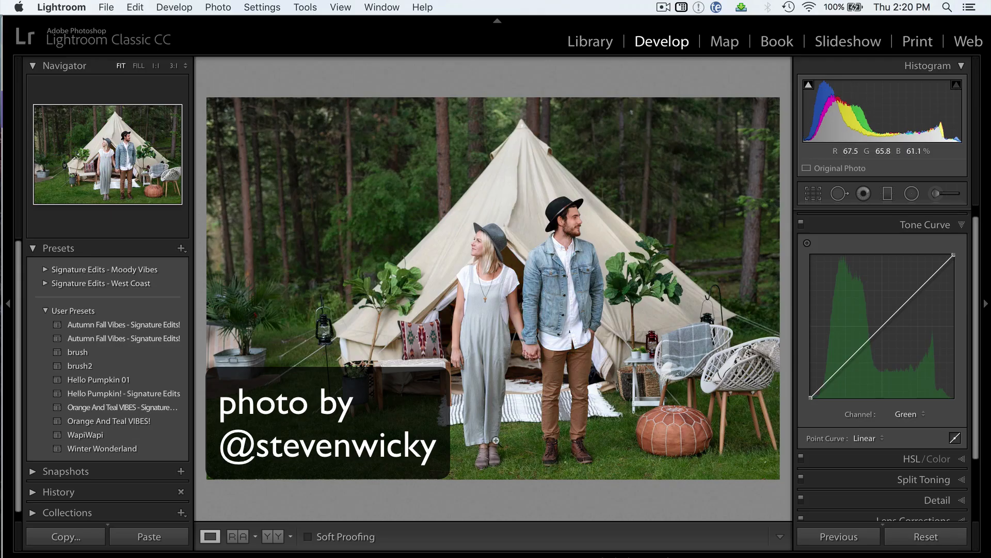
mouse_move(876, 348)
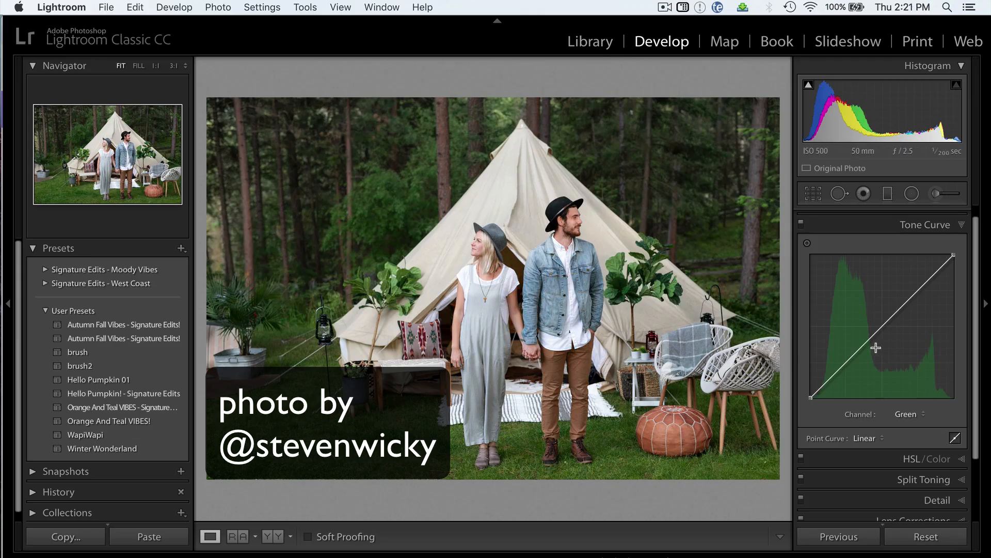
left_click(920, 414)
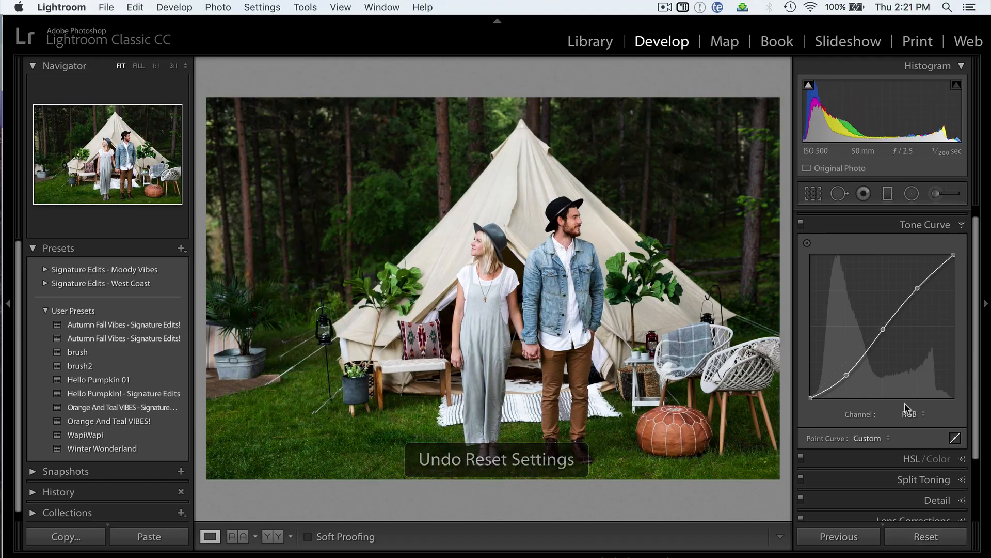
left_click(911, 414)
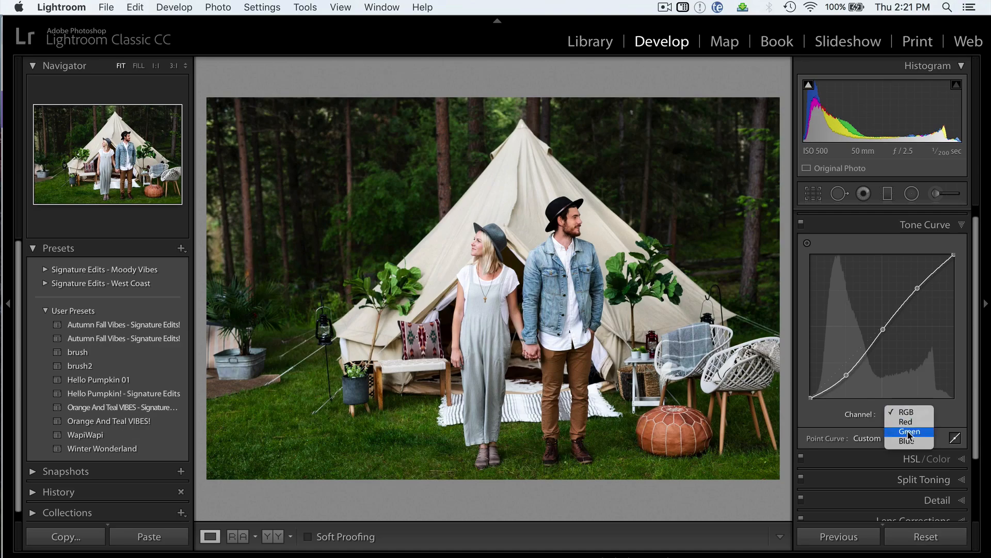
left_click(909, 432)
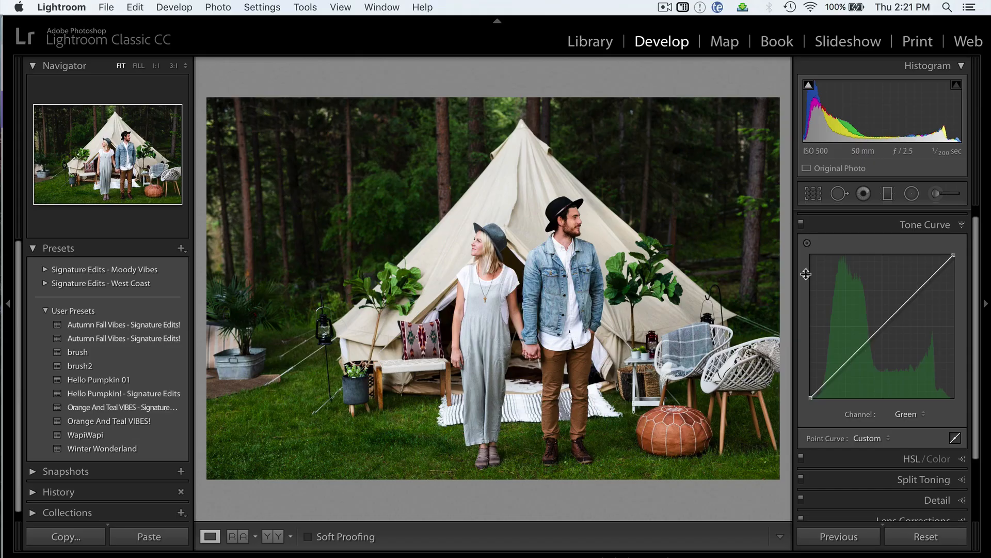
Step: Add a control point to the tent photo's green curve and move between the Blue and Green channels
left_click(806, 242)
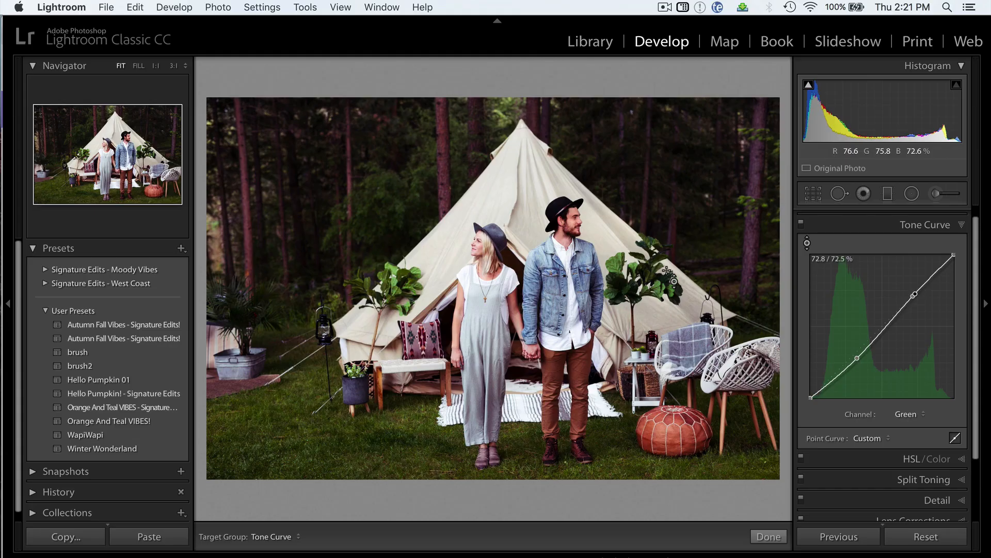
left_click(908, 413)
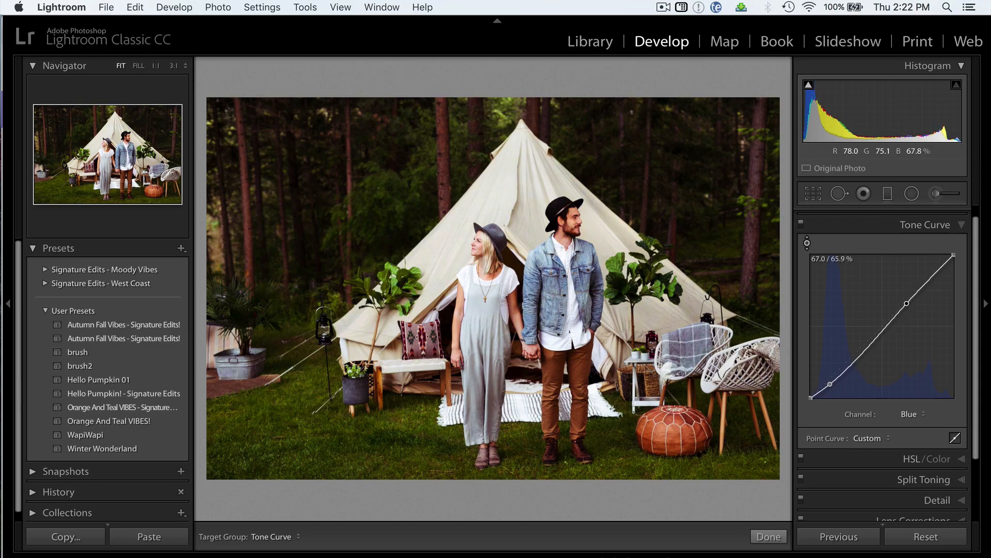
mouse_move(812, 223)
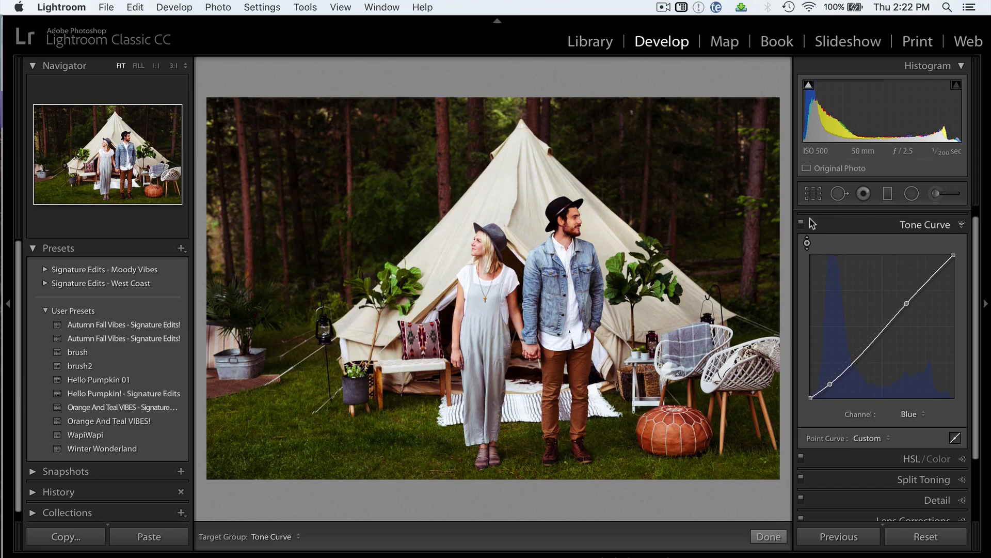
mouse_move(802, 226)
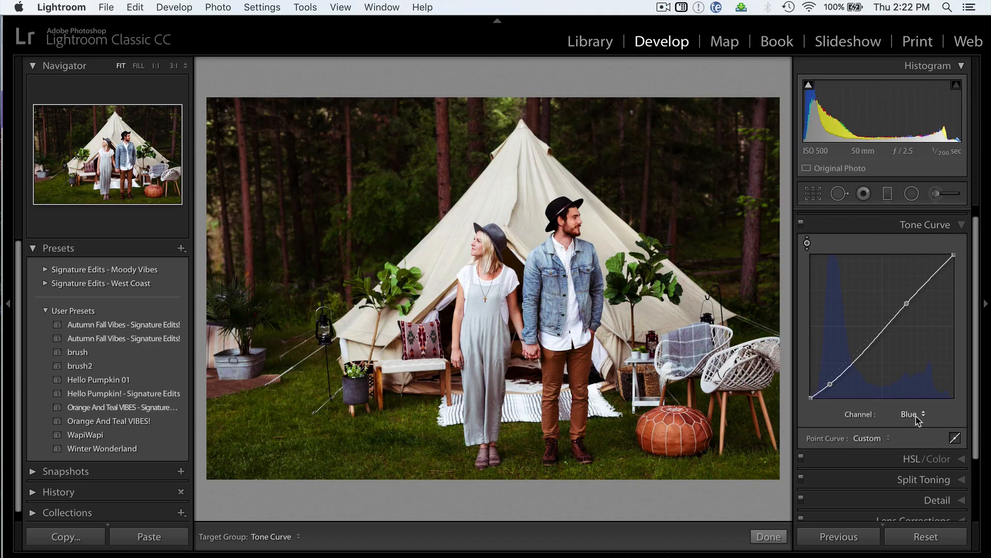
left_click(911, 414)
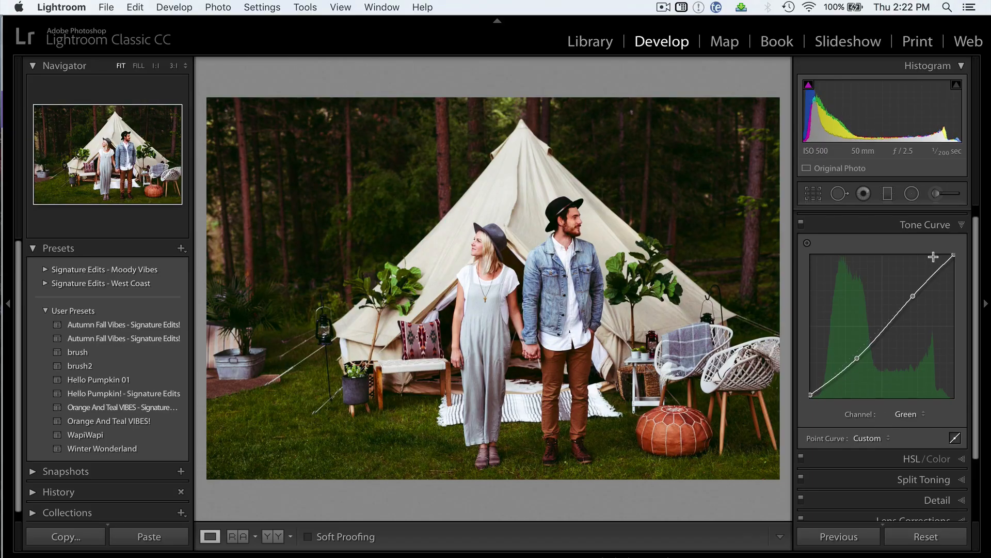
Step: Return the tent photo's curve to the combined RGB channel for the faded S-curve
left_click(909, 413)
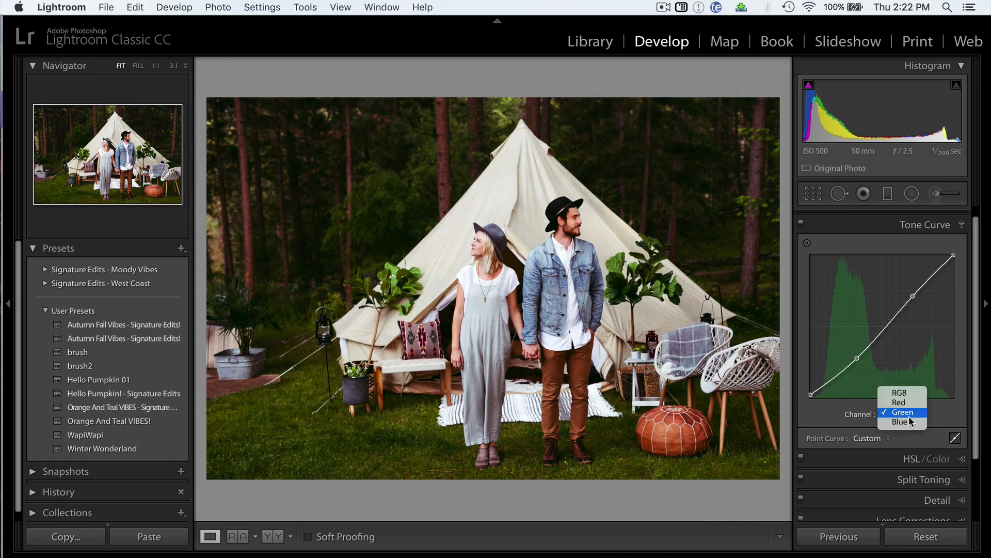
mouse_move(899, 393)
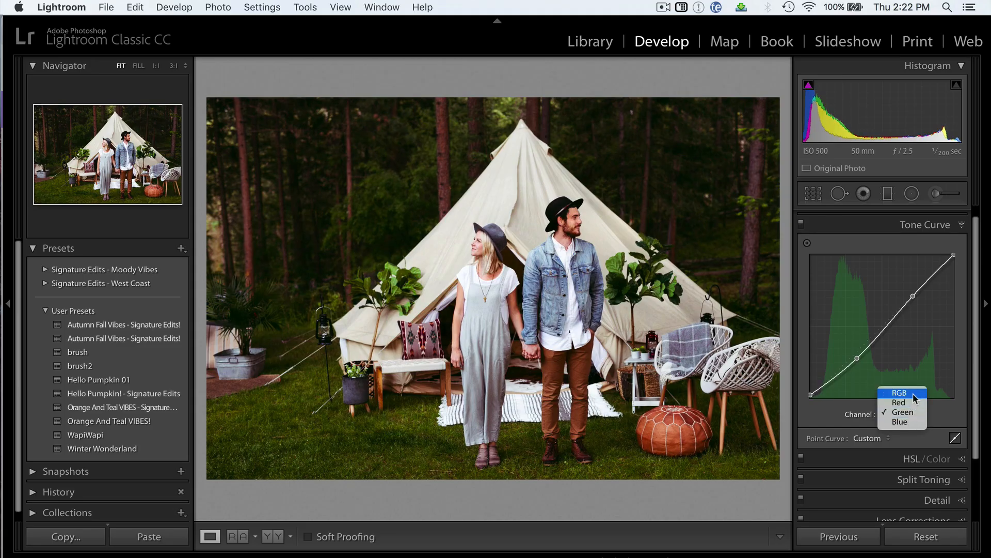
left_click(896, 392)
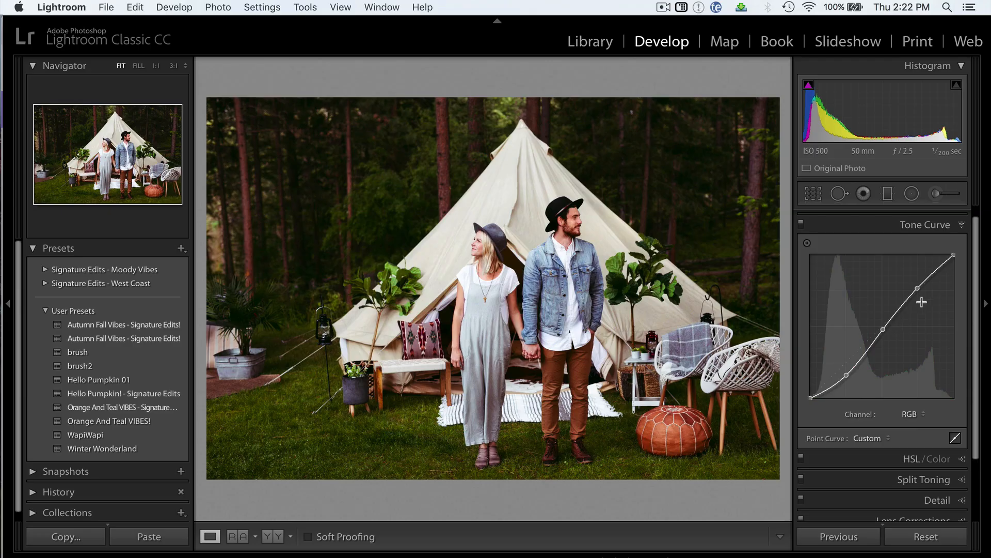
mouse_move(810, 397)
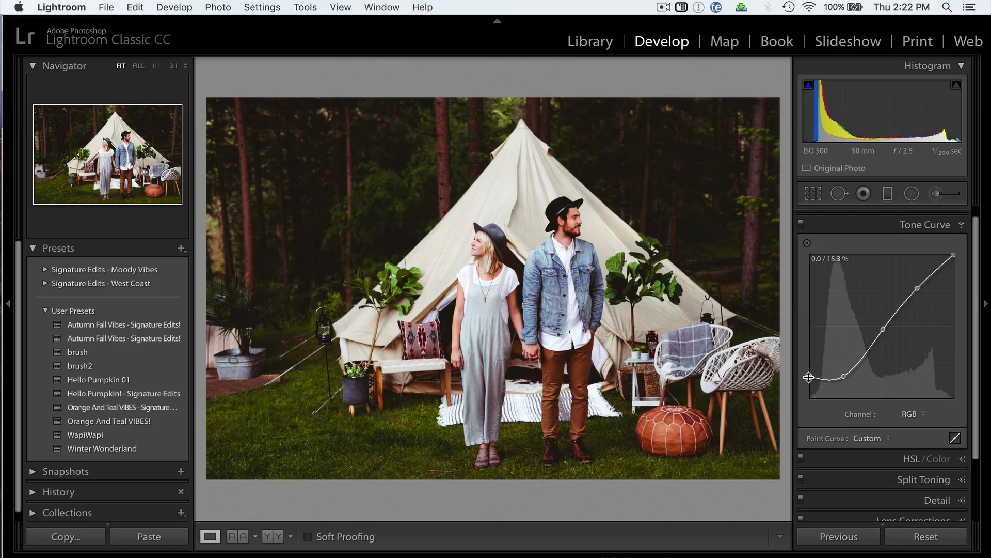
mouse_move(618, 505)
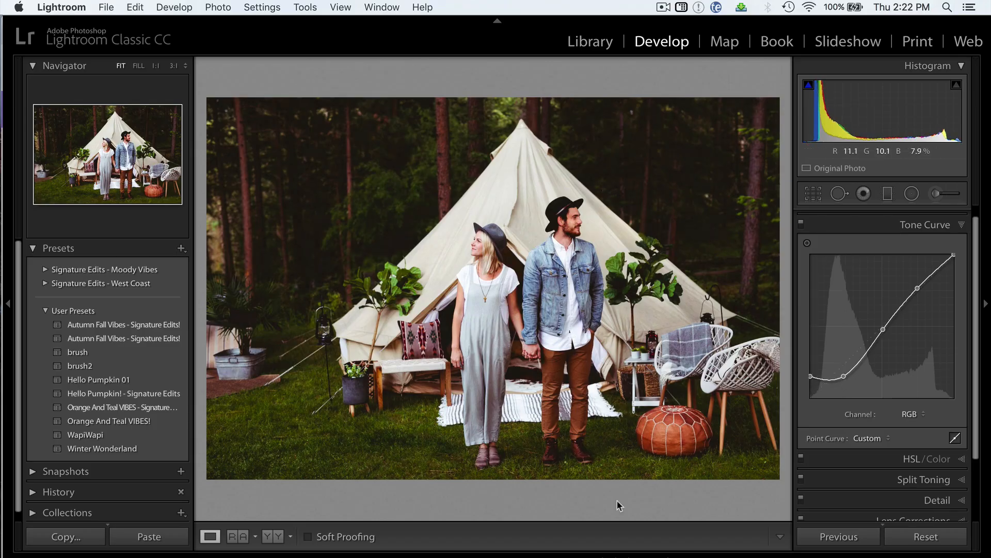
mouse_move(811, 387)
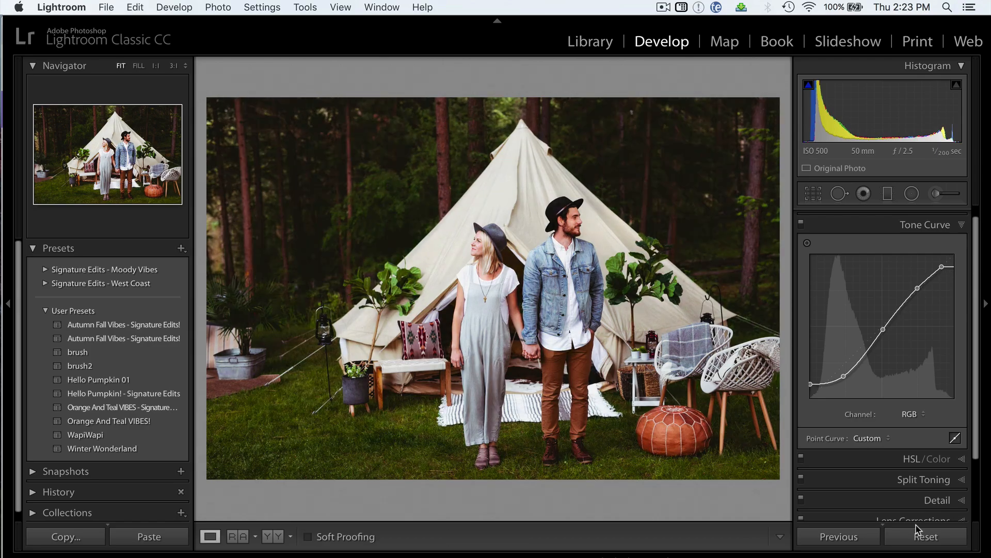
Step: Expand the Basic and HSL panels, then select the coastal seascape photo
left_click(941, 216)
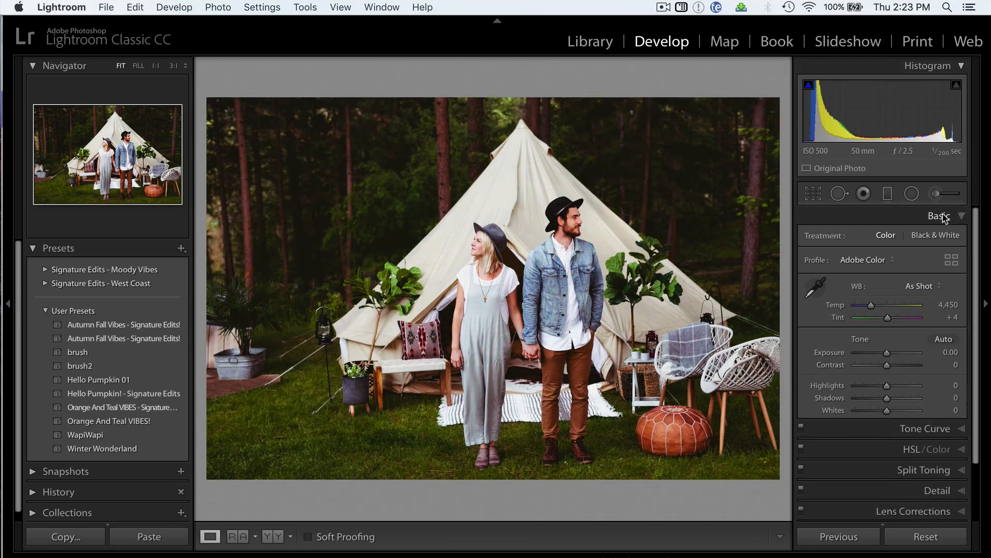
scroll("down", 3)
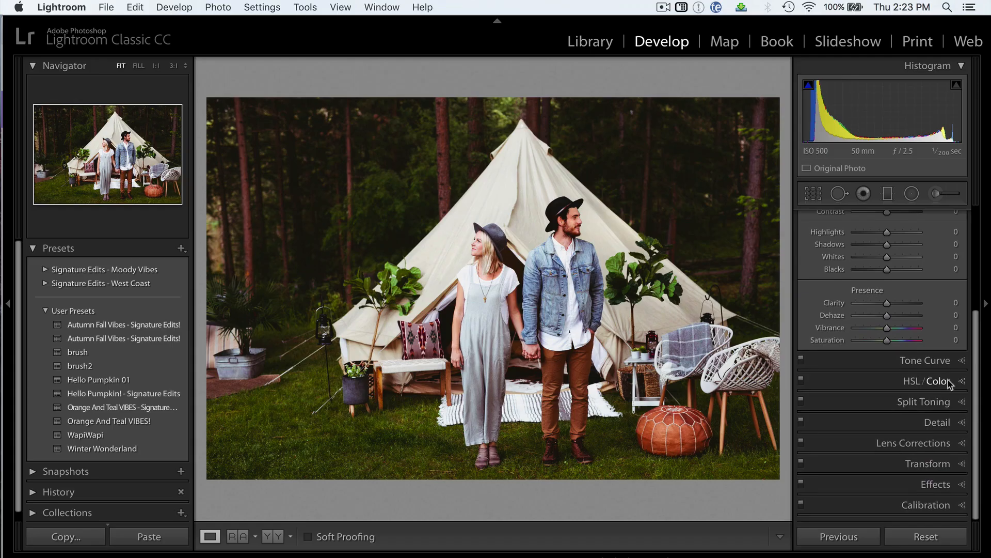
left_click(943, 383)
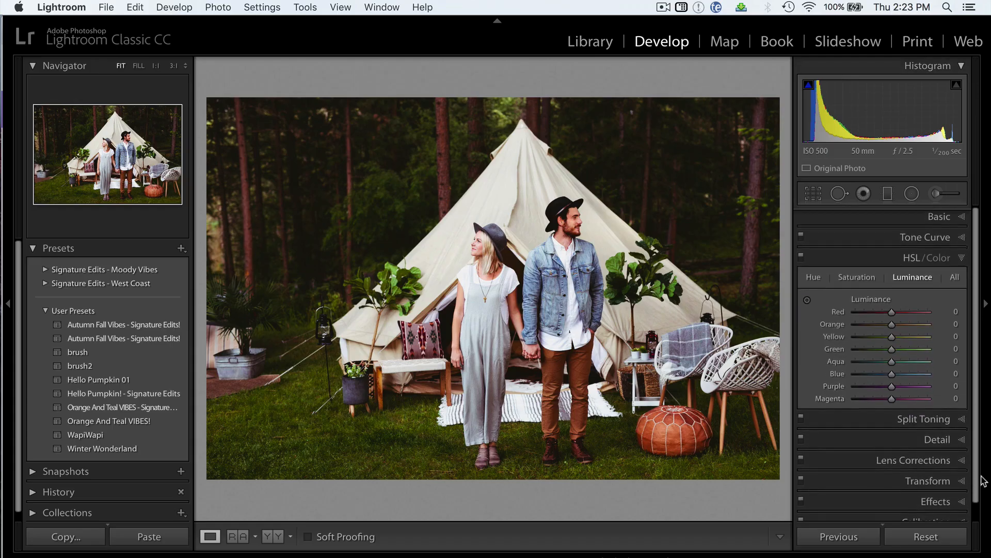
left_click(925, 536)
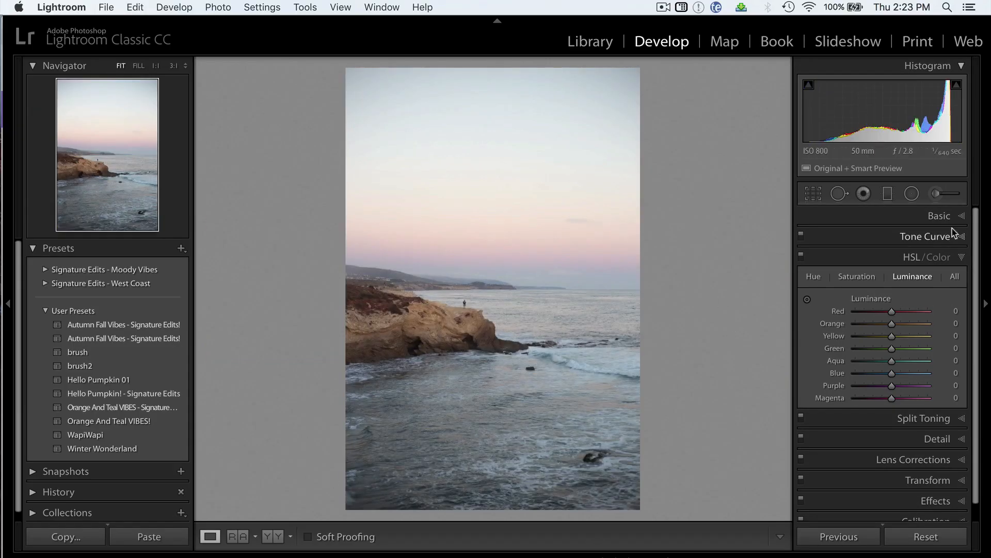
Step: Expand the seascape's Tone Curve panel and switch its curve to the Red channel
left_click(926, 236)
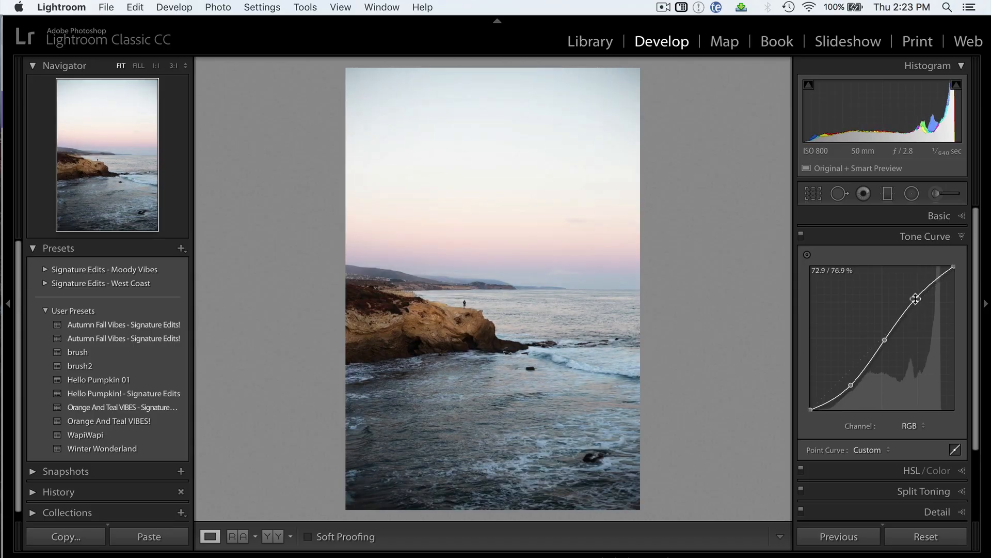
mouse_move(973, 348)
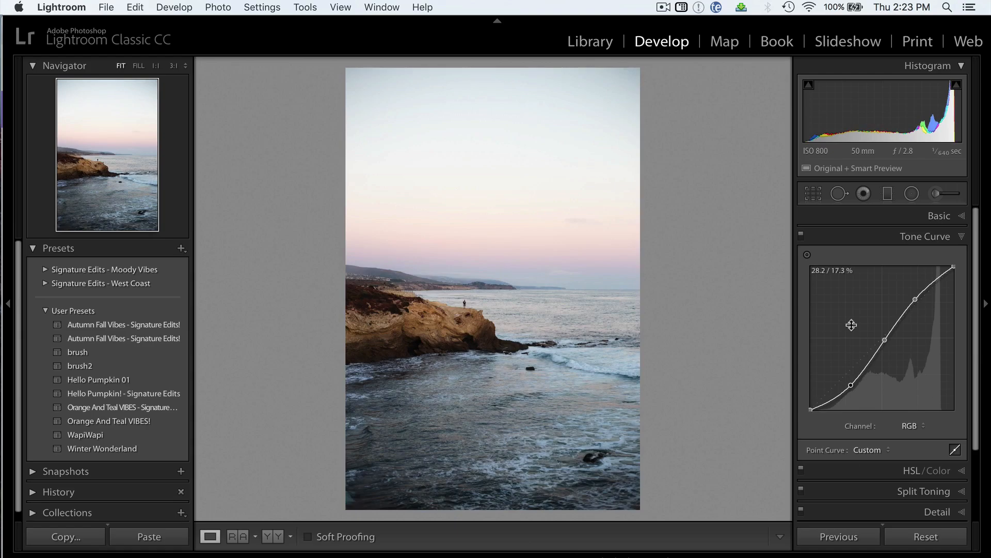
left_click(909, 425)
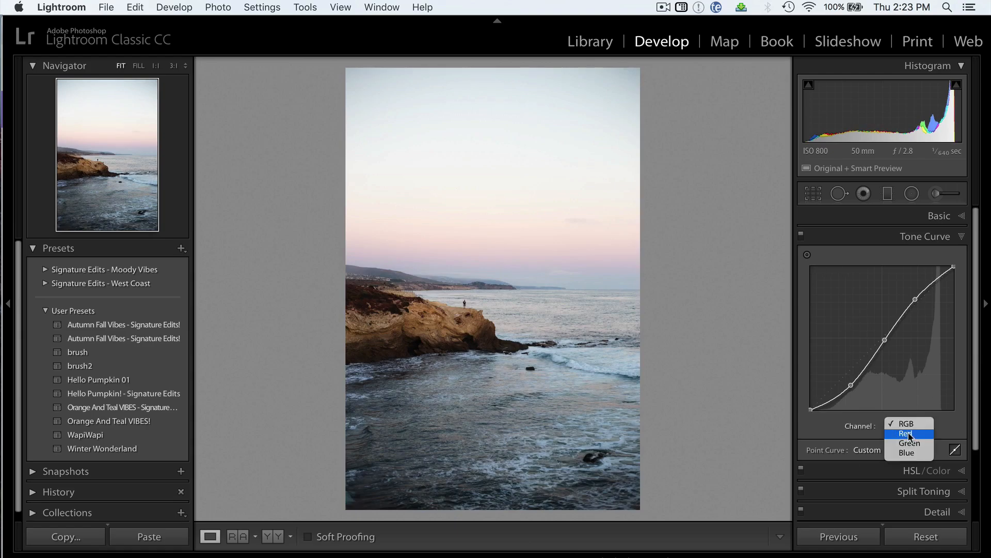
left_click(906, 433)
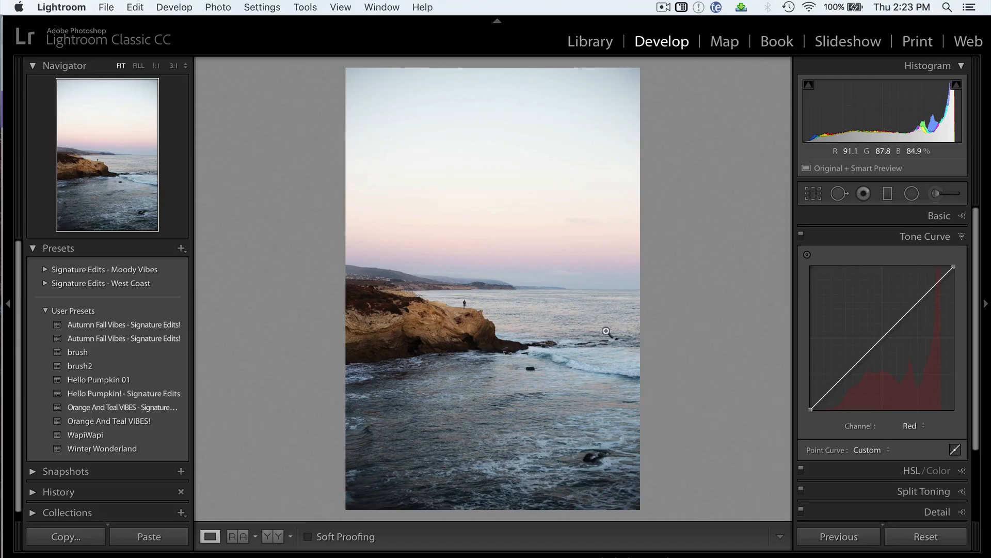
mouse_move(953, 268)
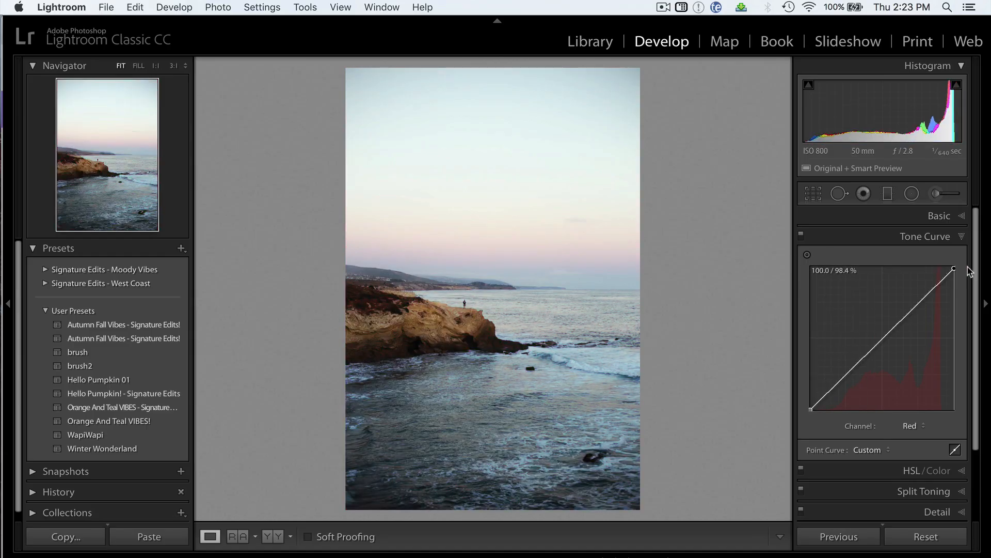
Step: Lower the Green channel's highlight point to remove green from the seascape sky
left_click(912, 424)
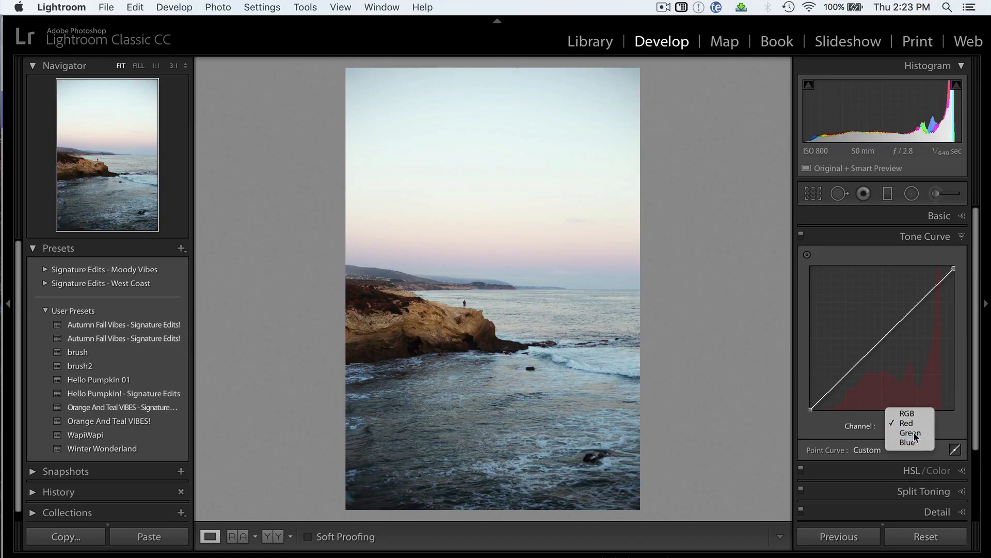
left_click(908, 433)
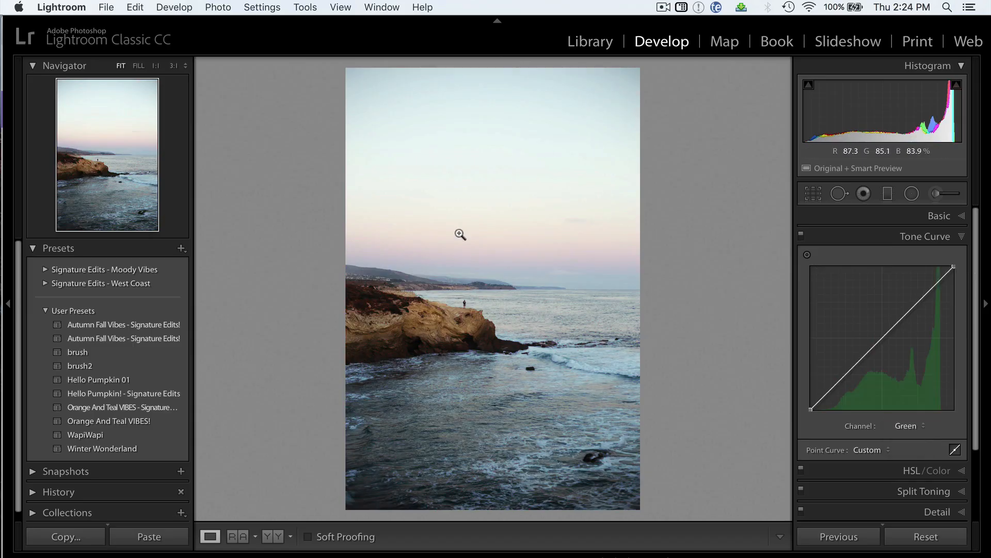
left_click(460, 234)
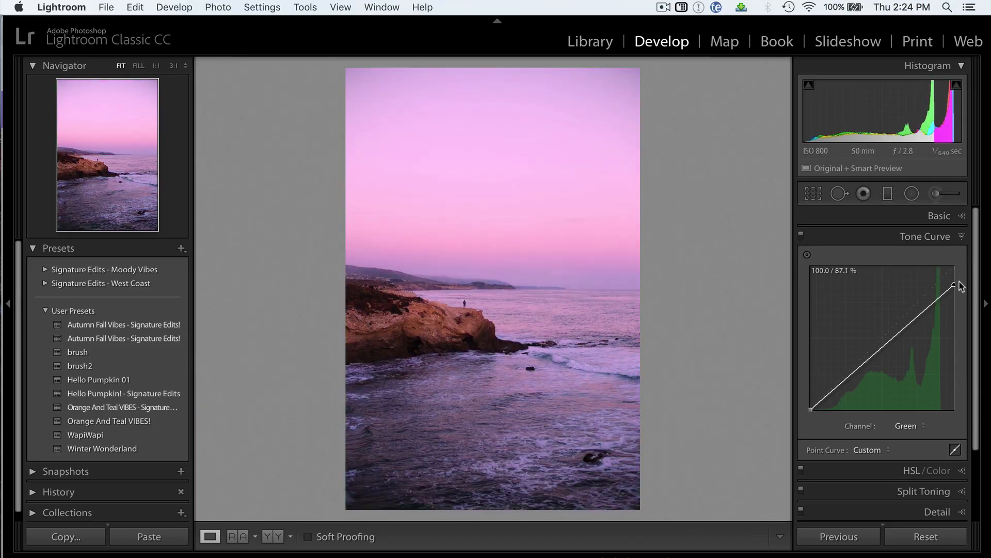
Step: Lower the Blue channel highlights for a soft pink sky, check Red, and return to RGB
left_click(909, 425)
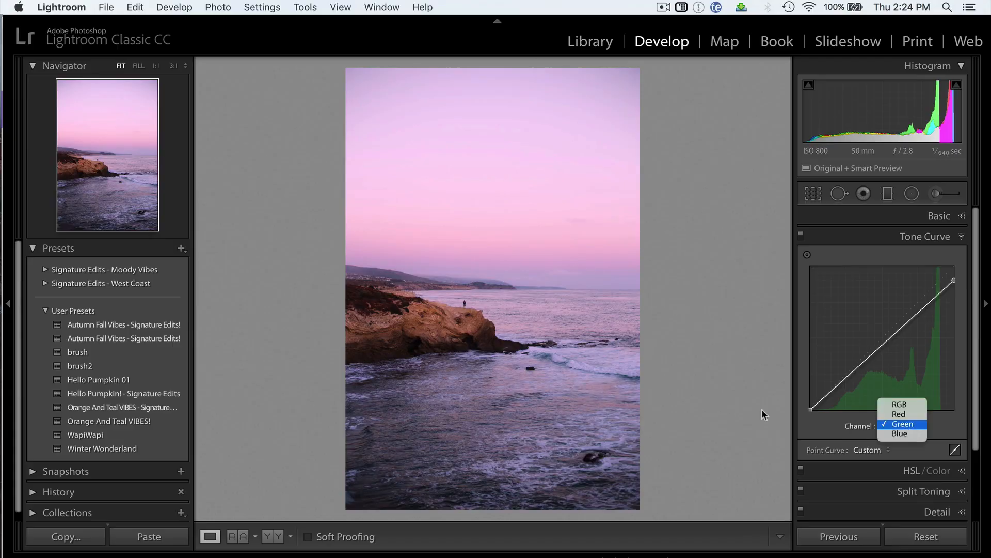
left_click(899, 433)
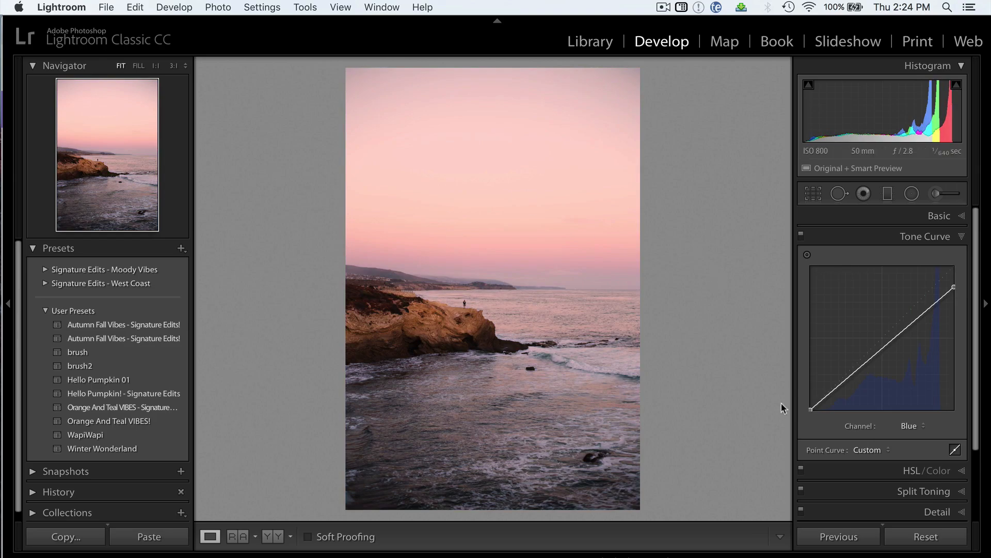
left_click(910, 424)
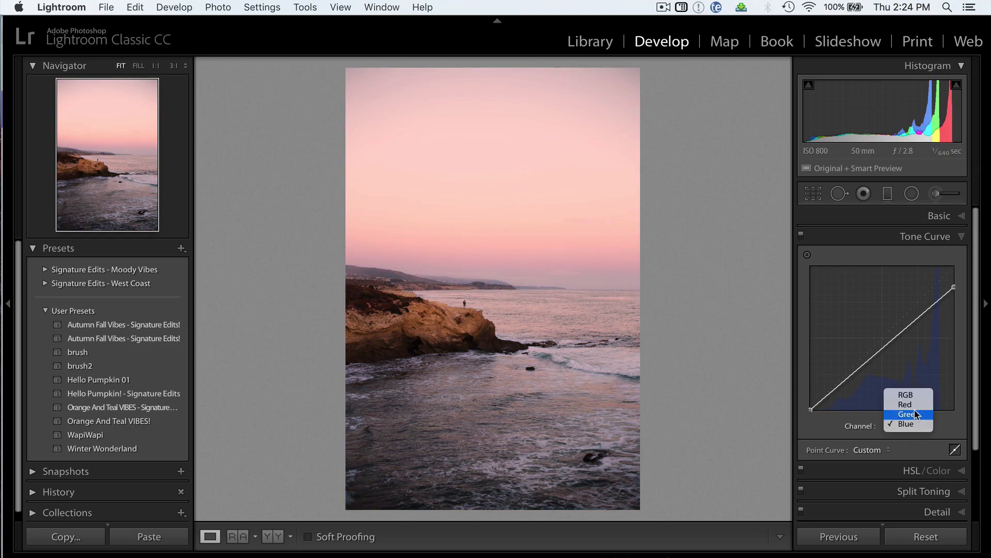
left_click(904, 404)
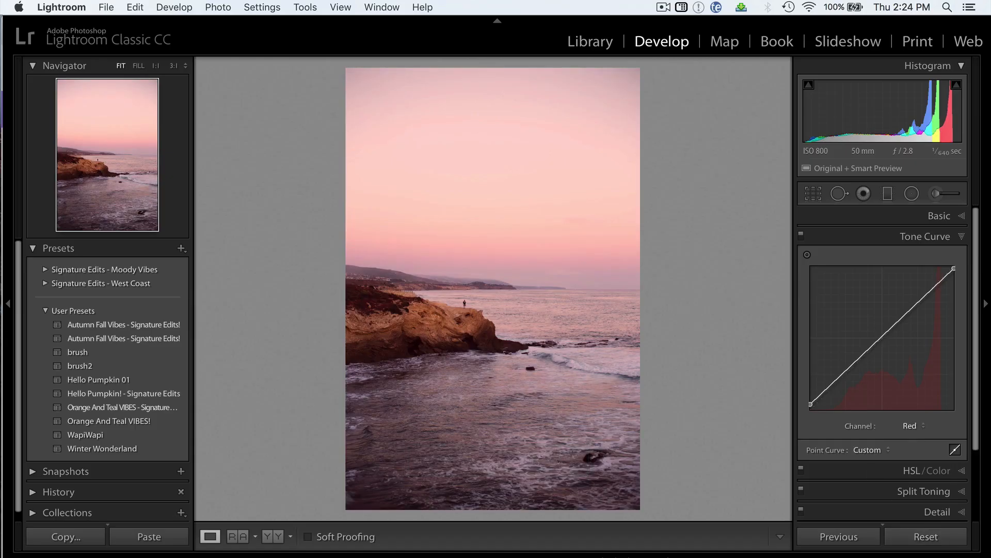
mouse_move(558, 313)
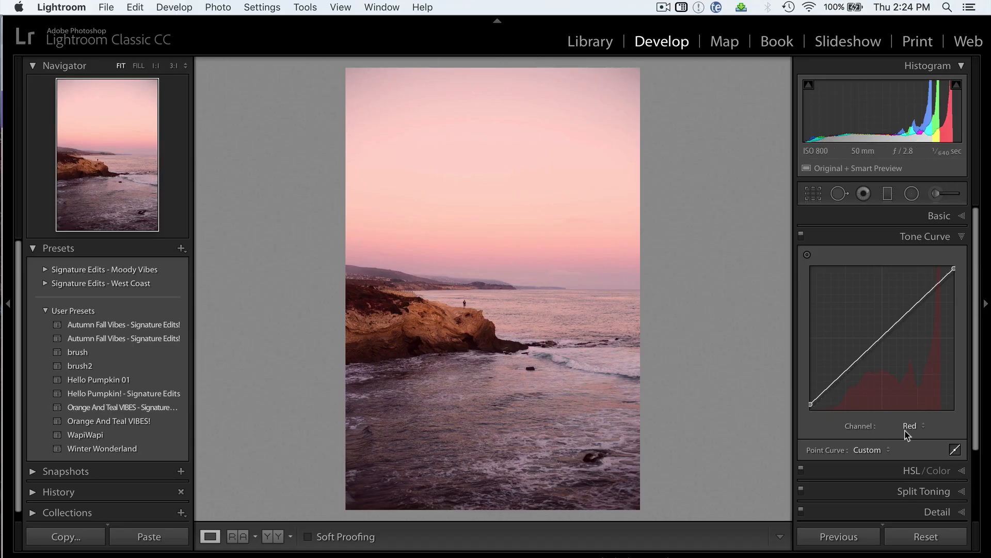
left_click(912, 424)
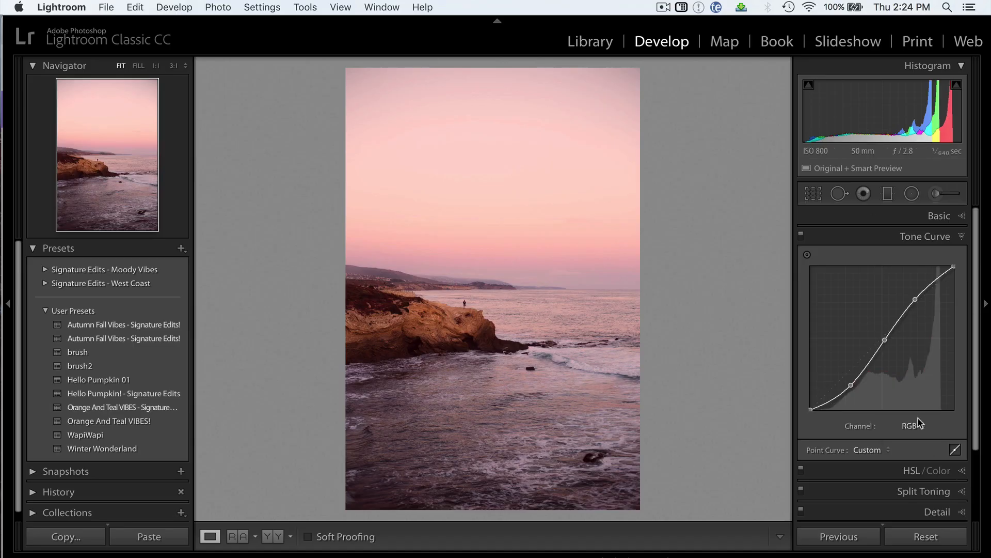